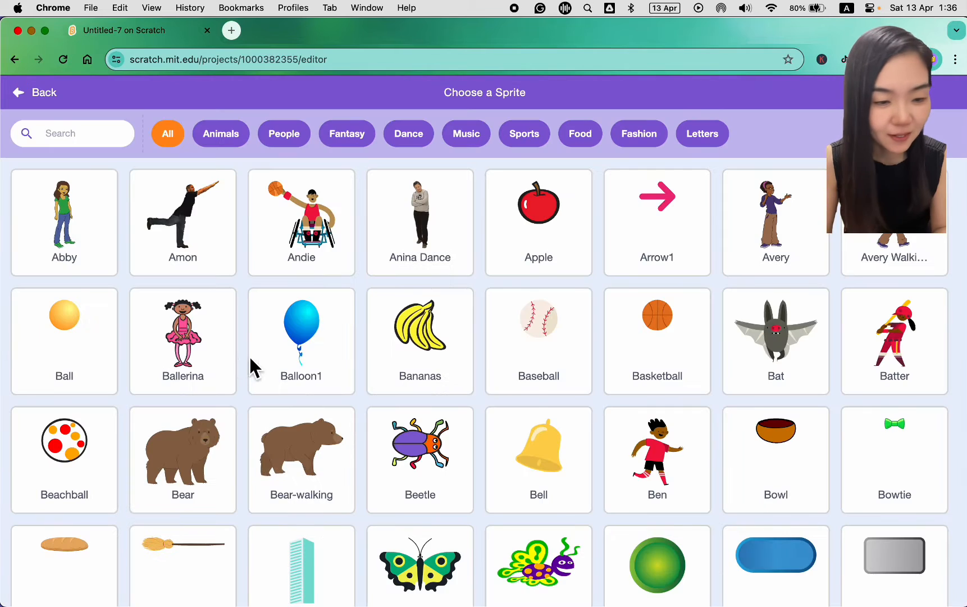
- Add the Paddle sprite found by searching 'pad' in the sprite library
type("pad")
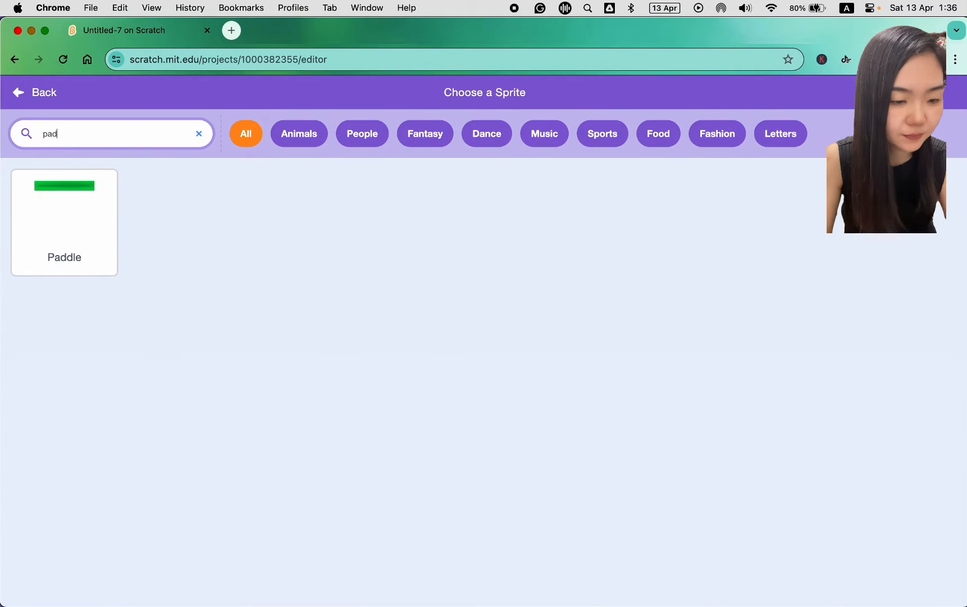
left_click(64, 223)
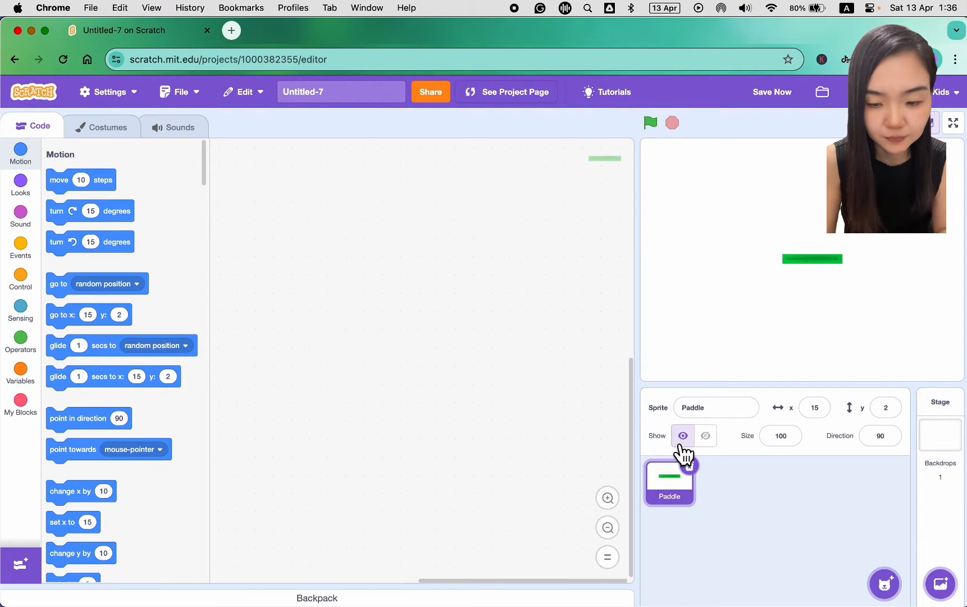
- Rotate the paddle vertical in Costumes, duplicate it as a red Paddle2, and place them at x -230 and 230
left_click(100, 125)
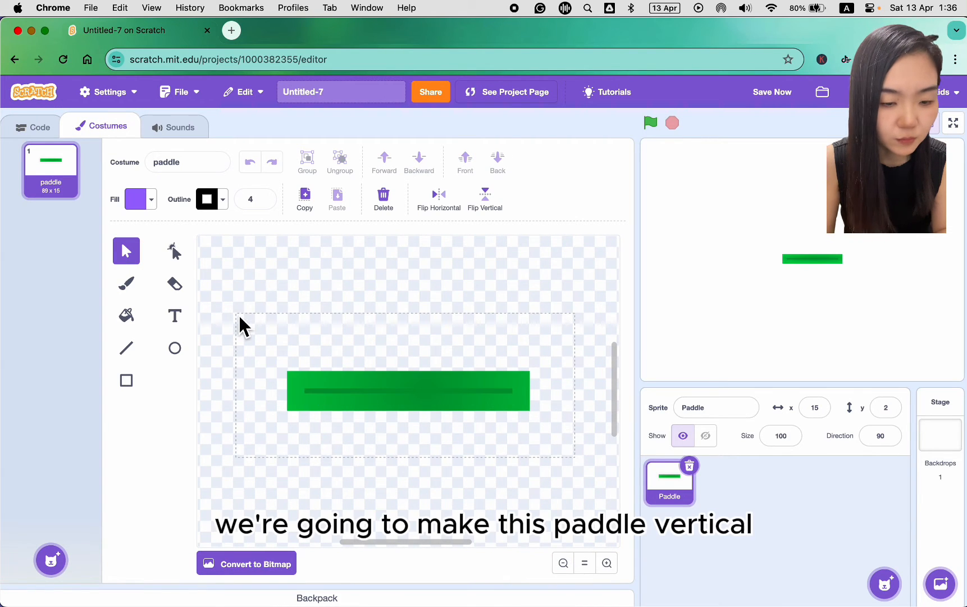
left_click(485, 197)
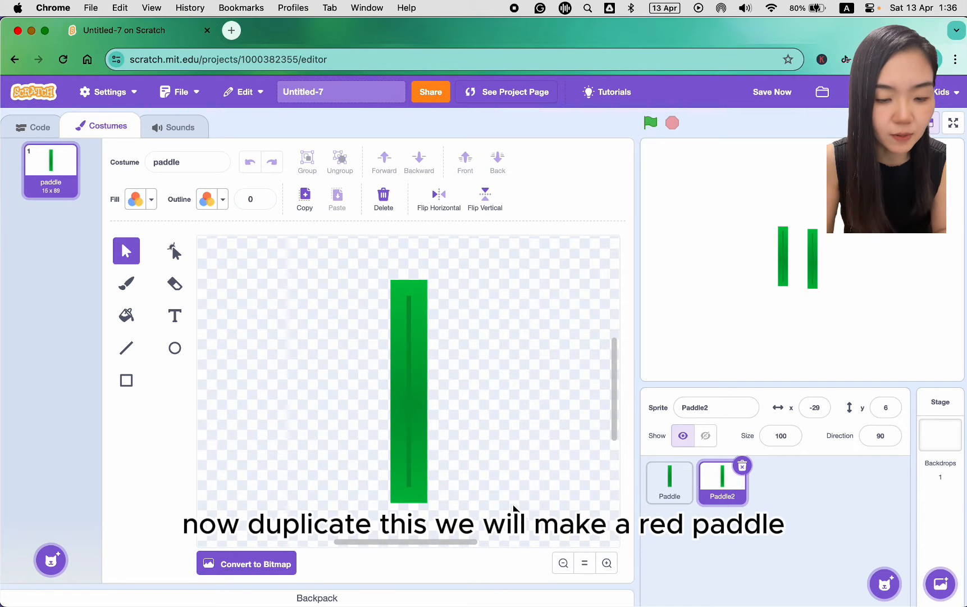
left_click(133, 199)
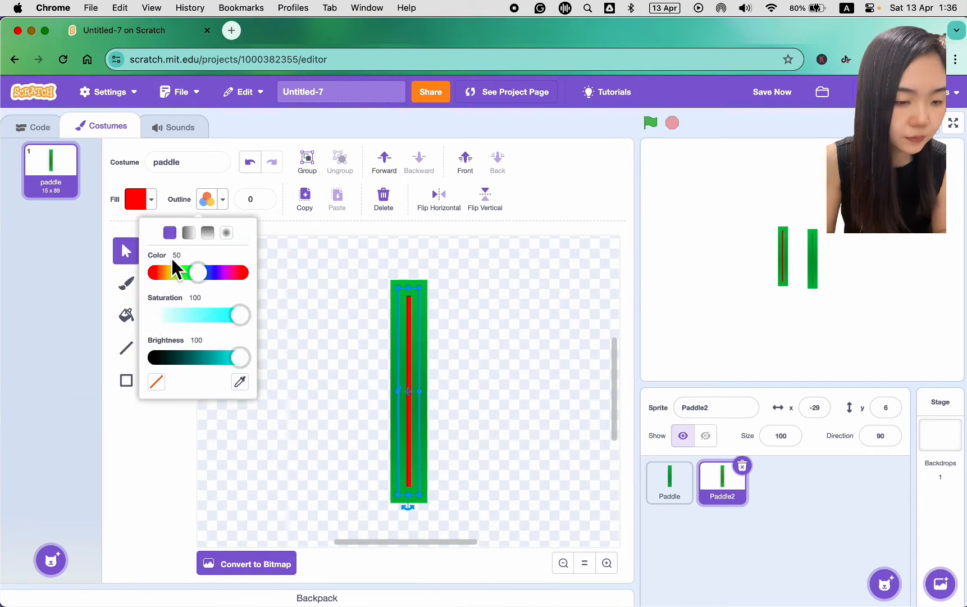
left_click(668, 482)
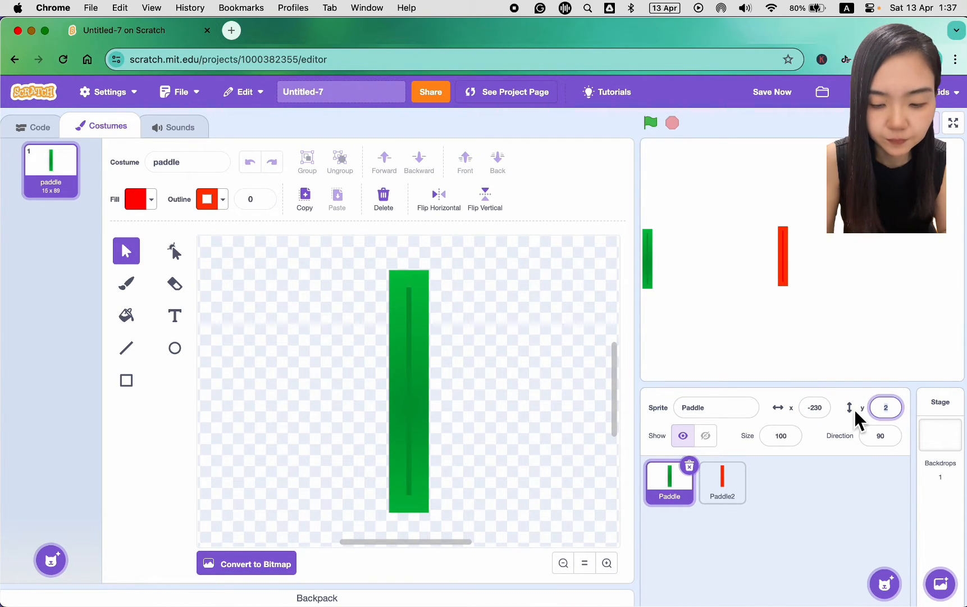
left_click(721, 482)
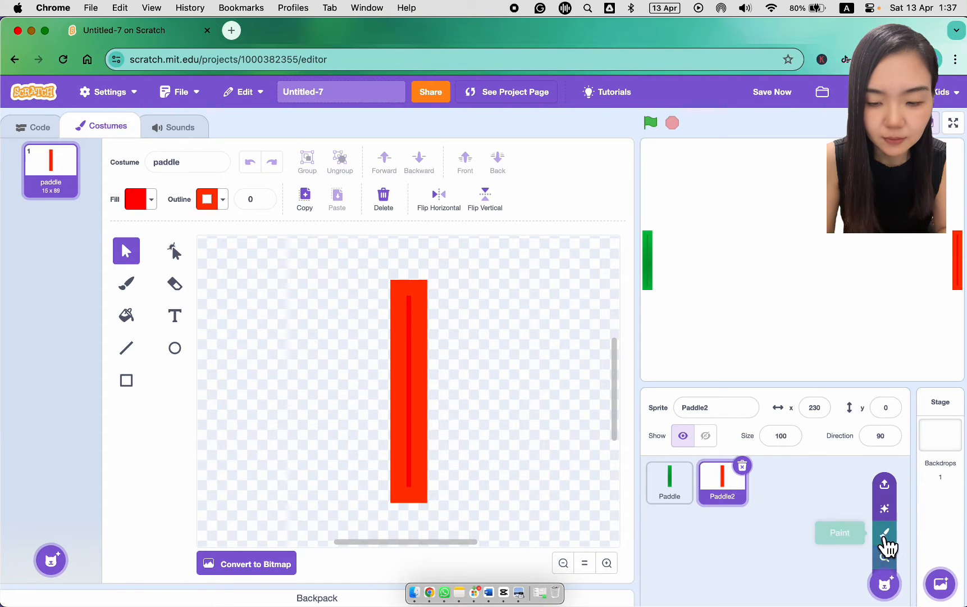
- Paint a new vertical line sprite named 'line 1' at x -240, y 0
left_click(885, 534)
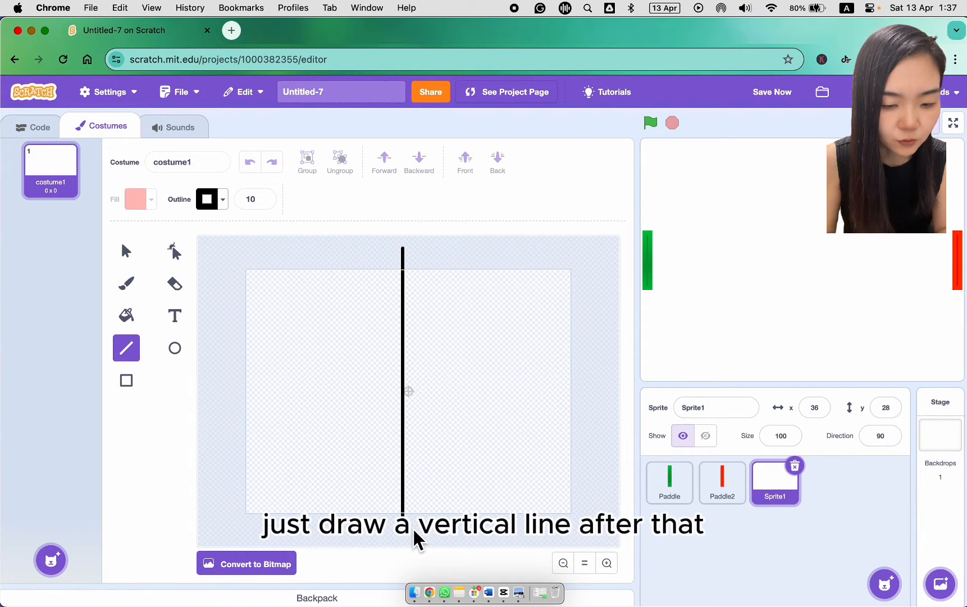
left_click(126, 250)
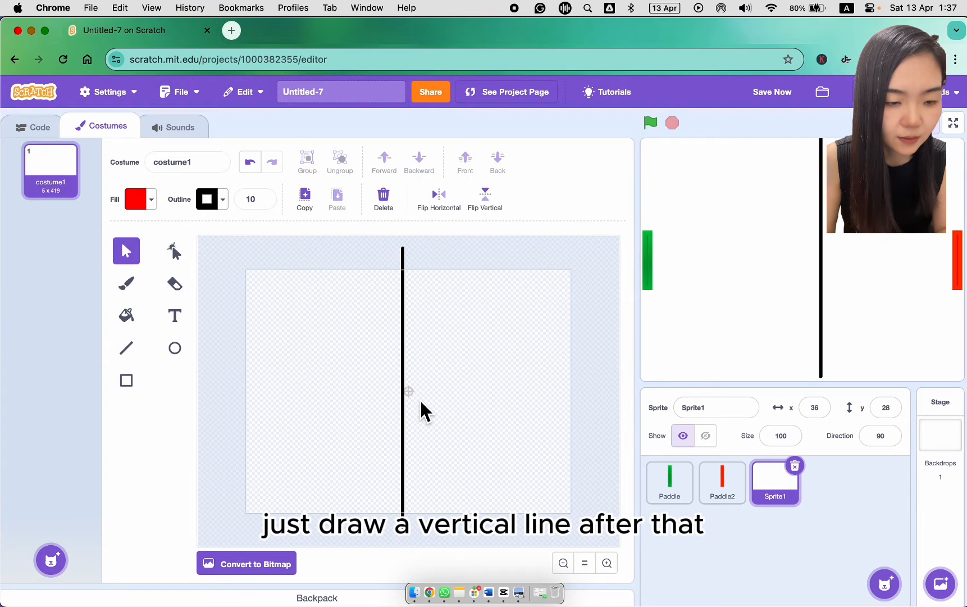
left_click(406, 382)
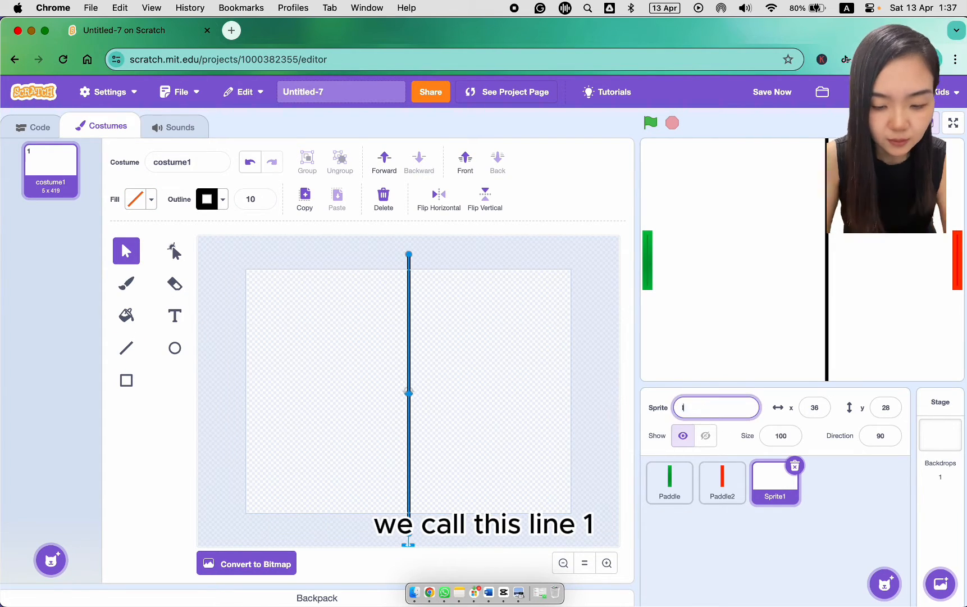
type("line 1")
left_click(814, 407)
type("-240")
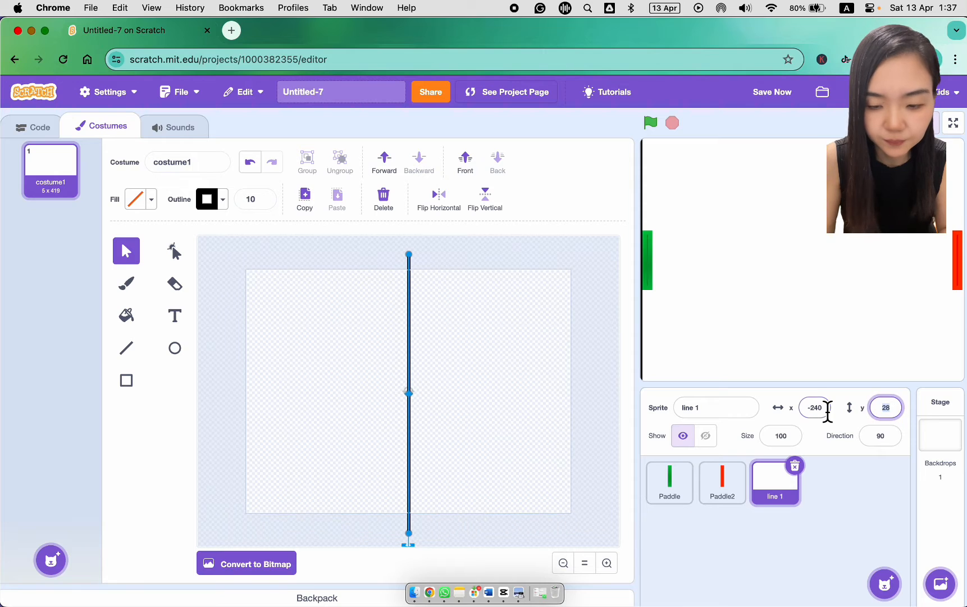
- Duplicate line 1 into line 2 for the right edge at x 240
right_click(775, 482)
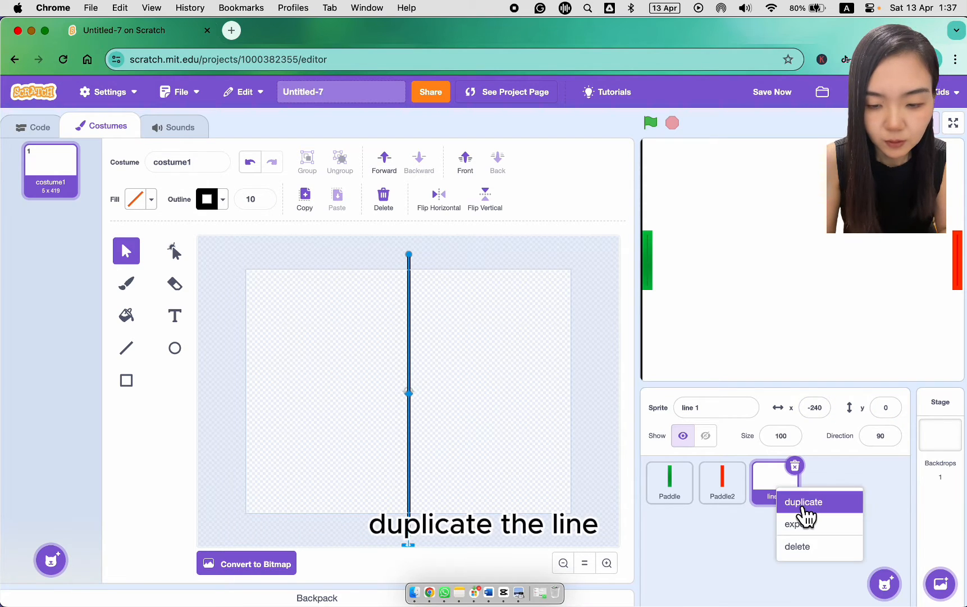
left_click(803, 502)
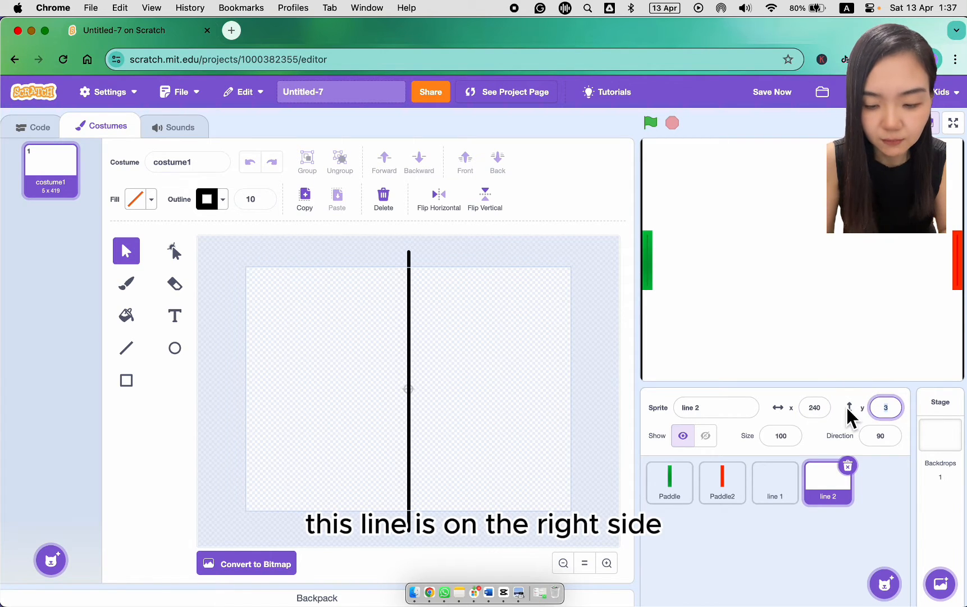
- Rename the green paddle 'player 1' and the red paddle 'player 2'
left_click(669, 483)
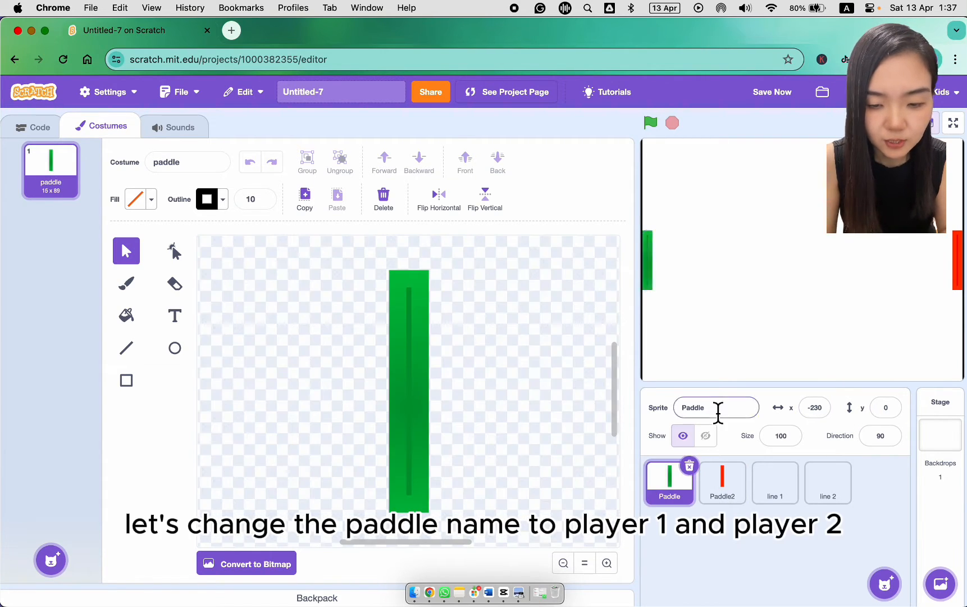
type("player 1")
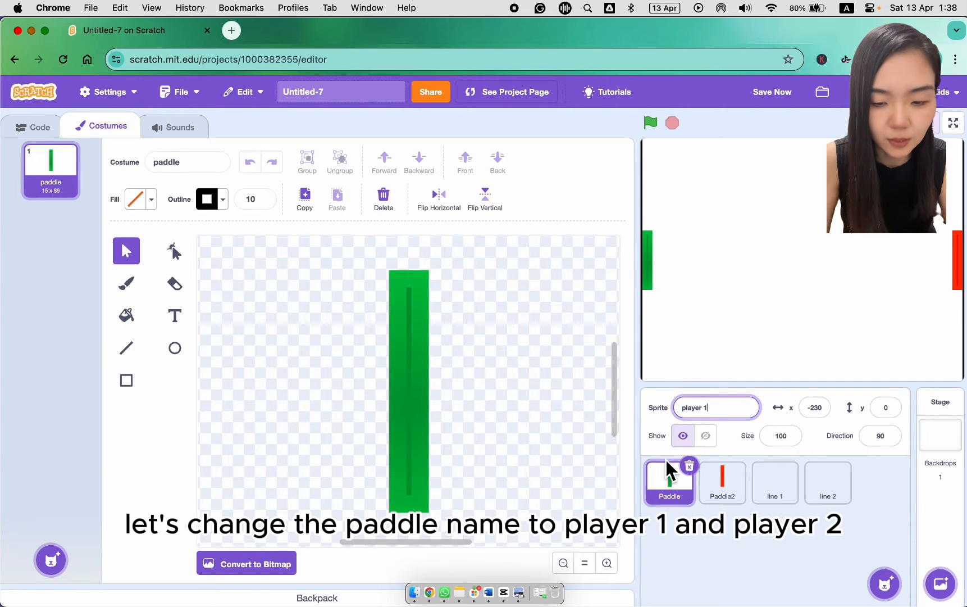
left_click(721, 483)
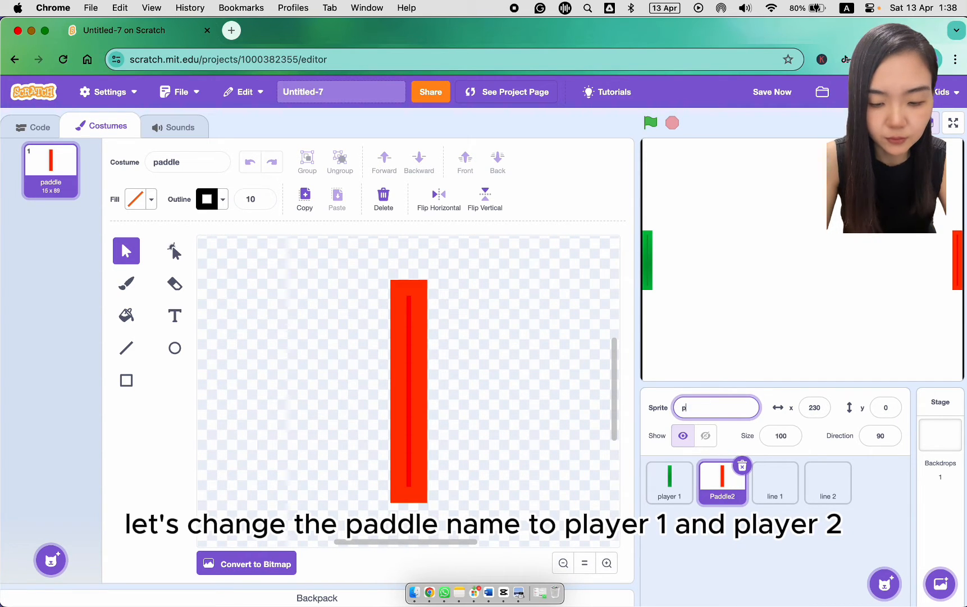
type("layer 2")
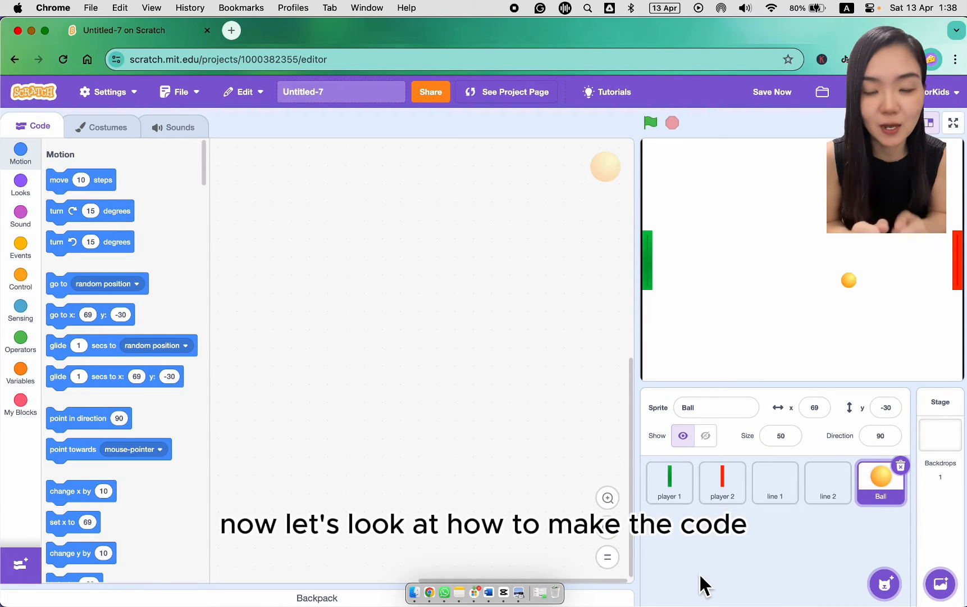
- Give player 1 a green-flag script going to x -230, y 0 with a forever loop
left_click(670, 482)
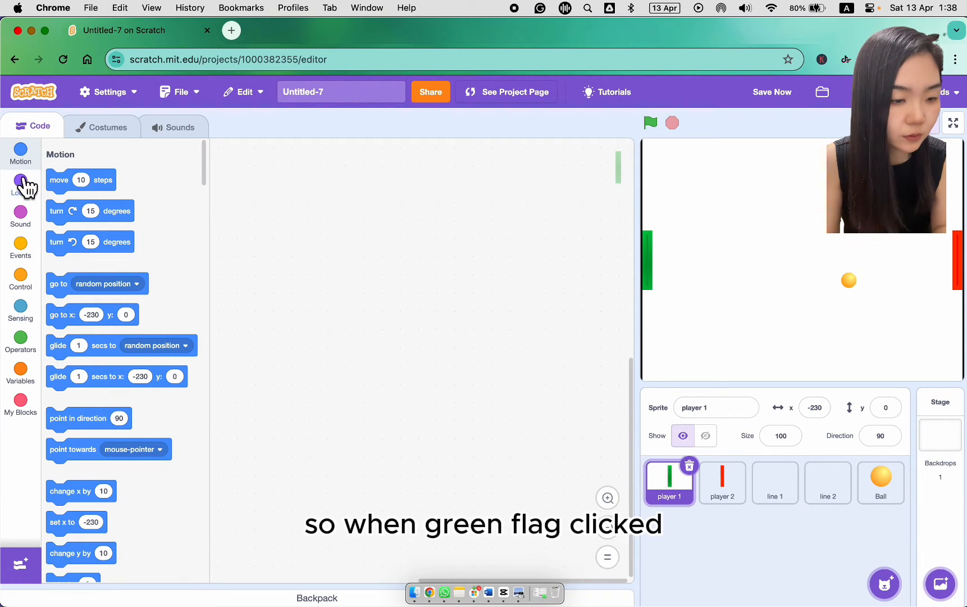
left_click(20, 249)
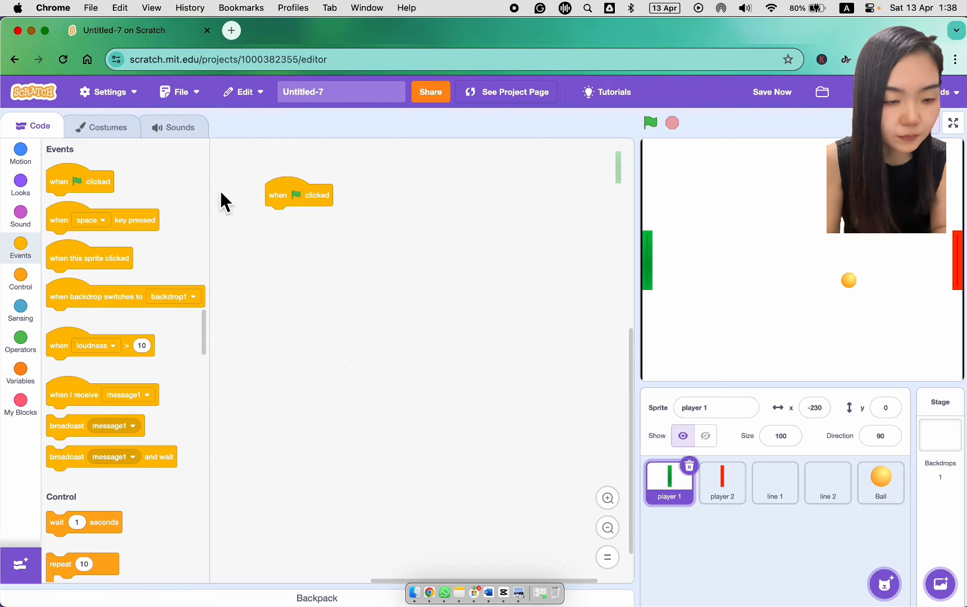
left_click(20, 152)
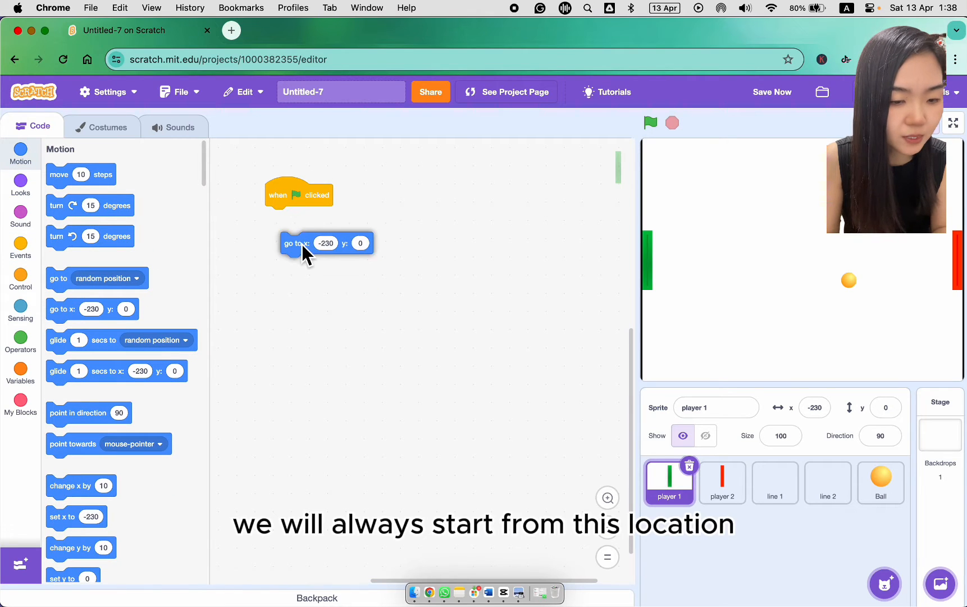
left_click(20, 276)
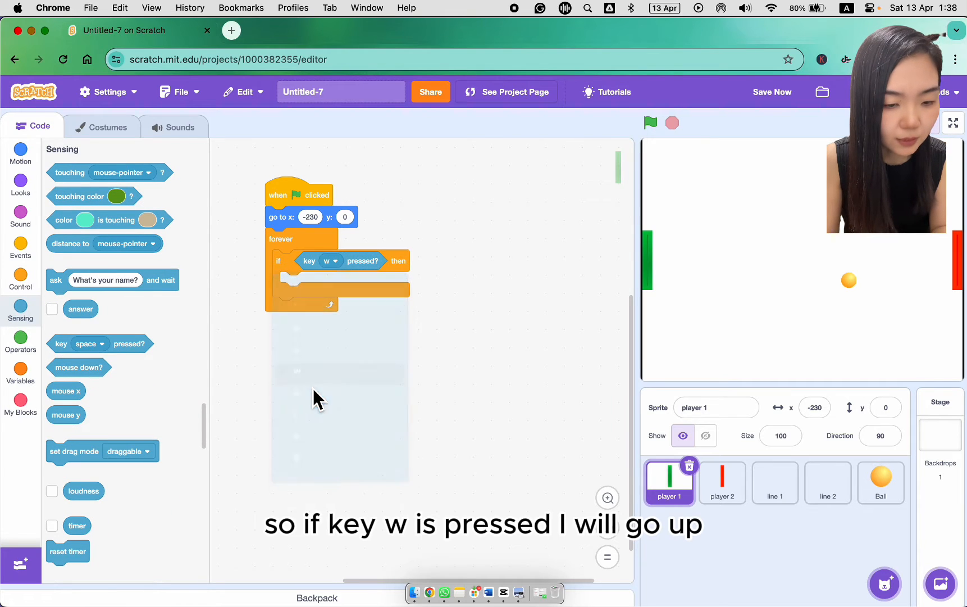
left_click(20, 180)
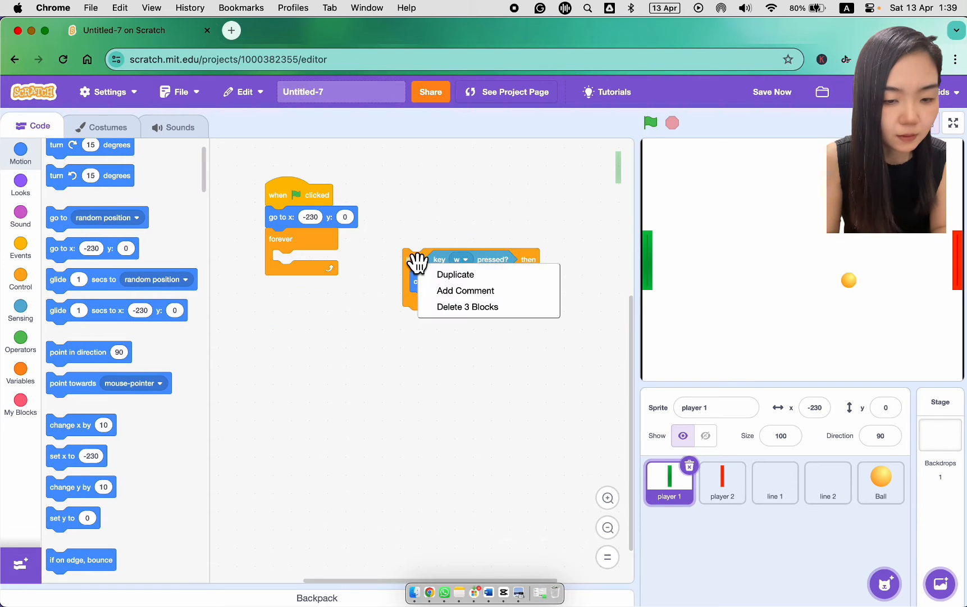
- Add key checks: w changes y by 10 and s changes y by -10
left_click(455, 275)
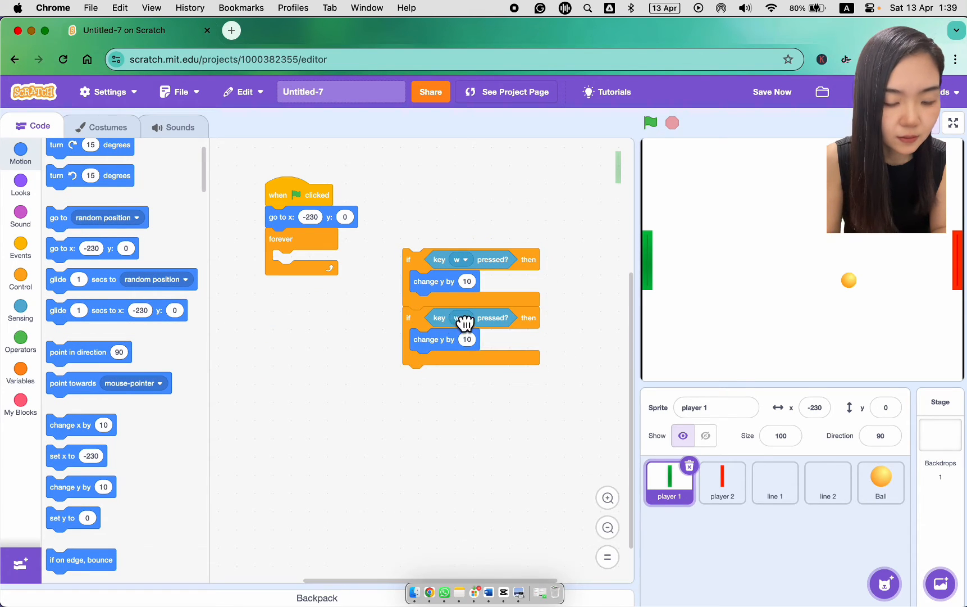
left_click(459, 318)
type("-10")
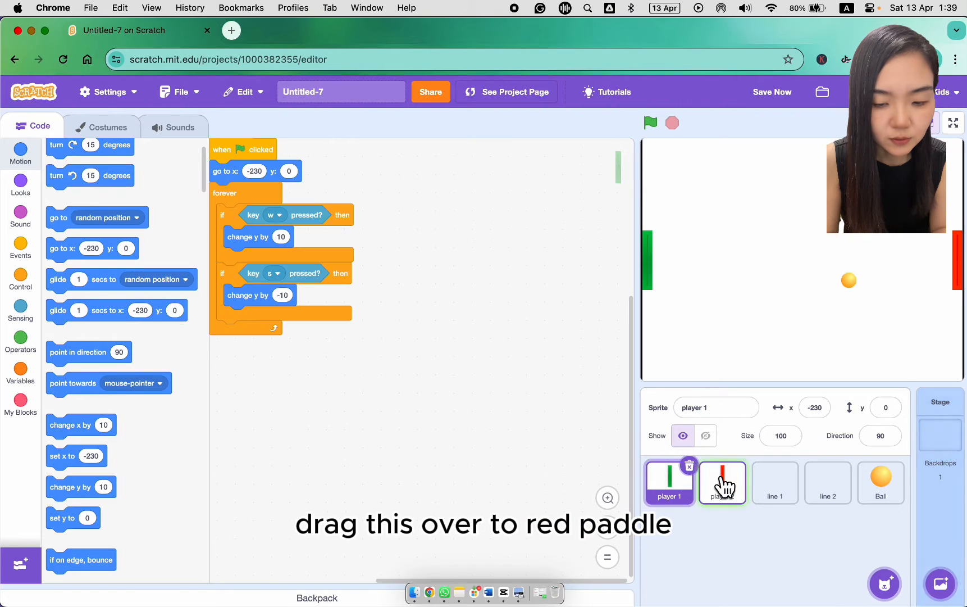
- Copy the script to player 2 starting at x 230 and moving with the up and down arrow keys
left_click(721, 482)
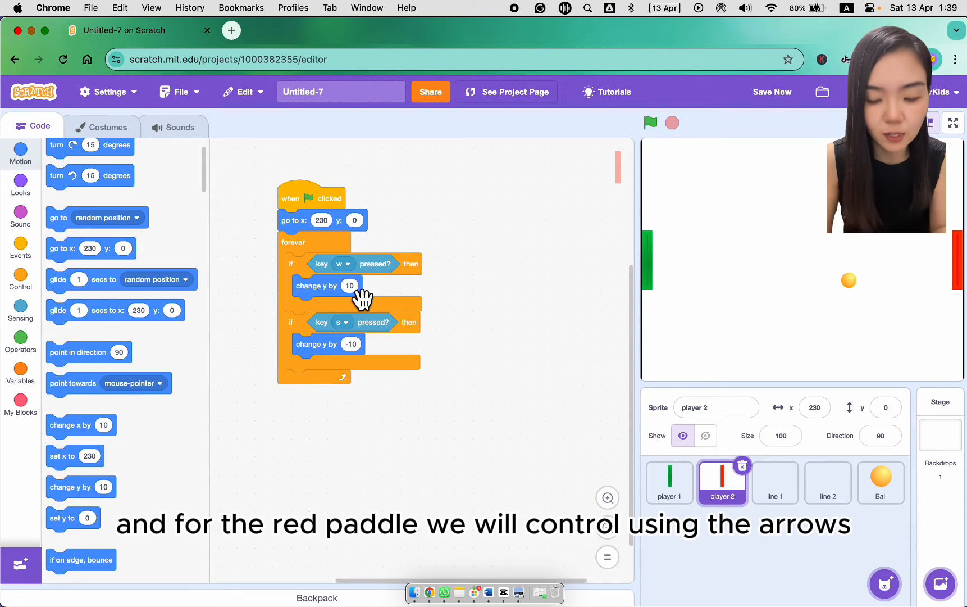
left_click(341, 264)
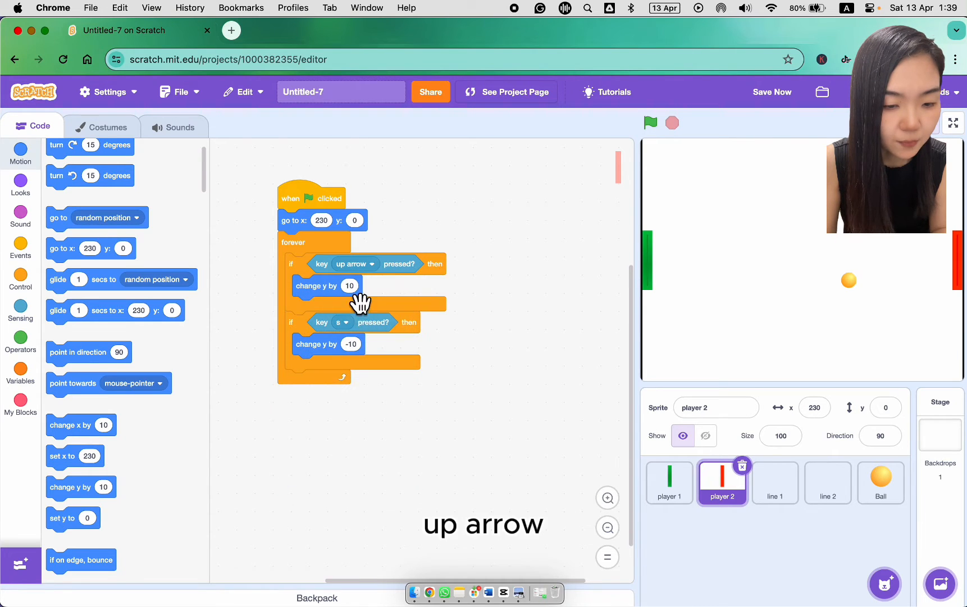
left_click(344, 322)
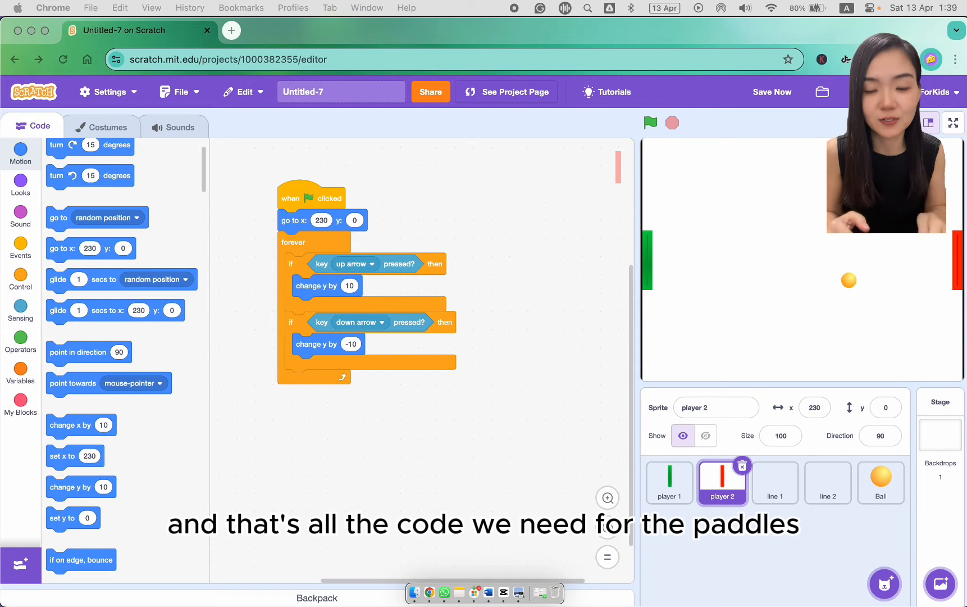
left_click(880, 481)
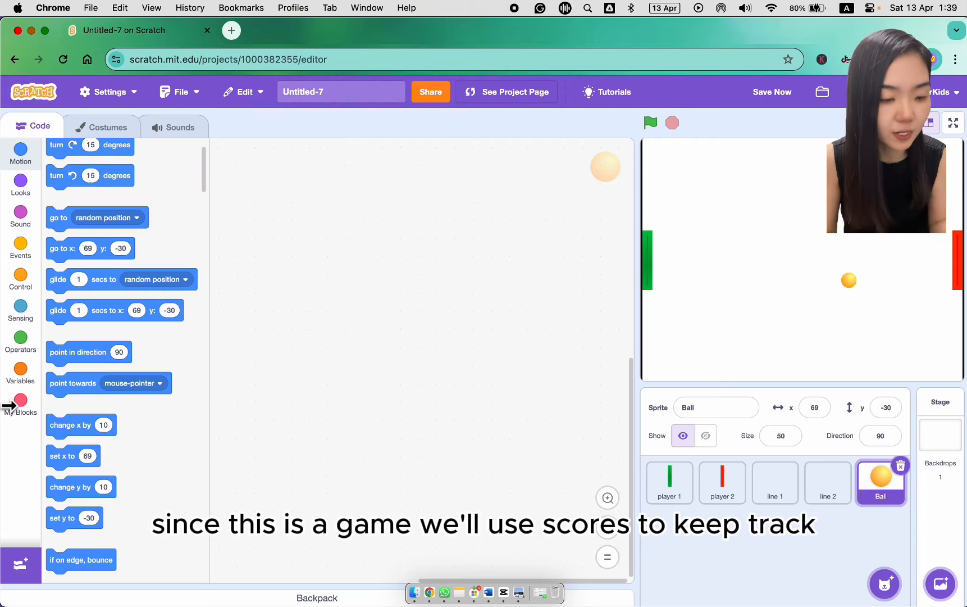
- Create a 'player 1' score variable and start naming a second one
left_click(20, 372)
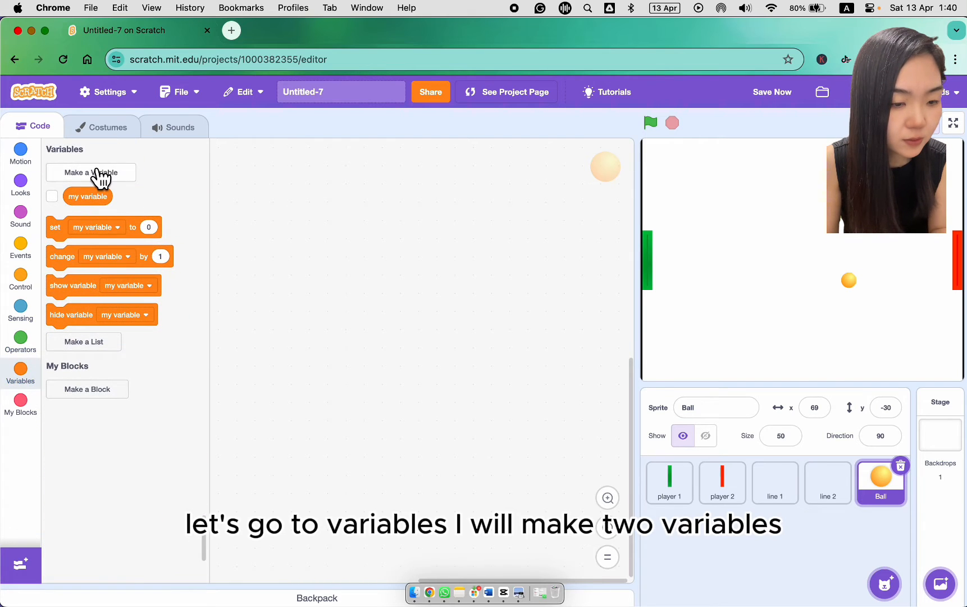
left_click(91, 172)
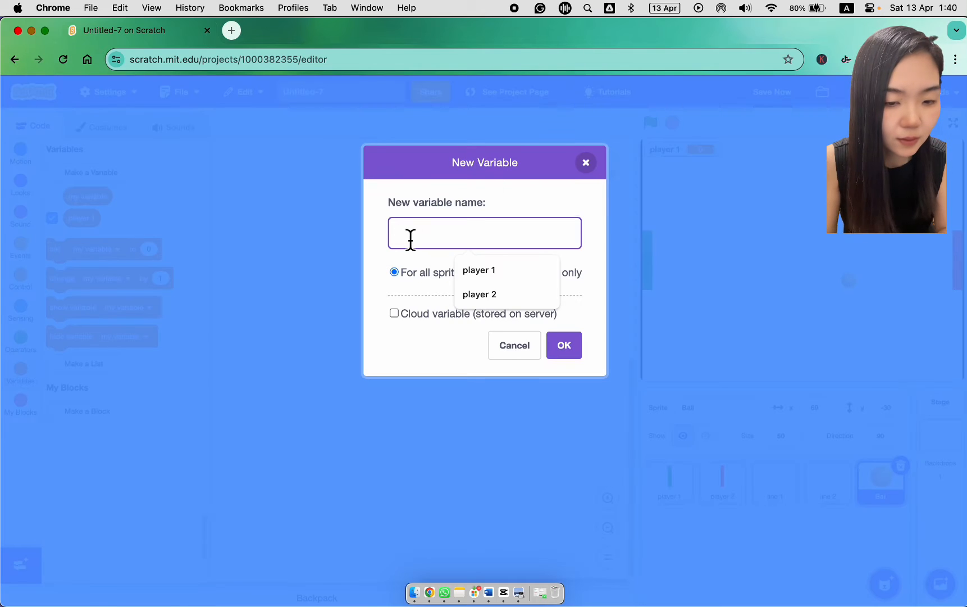
type("player")
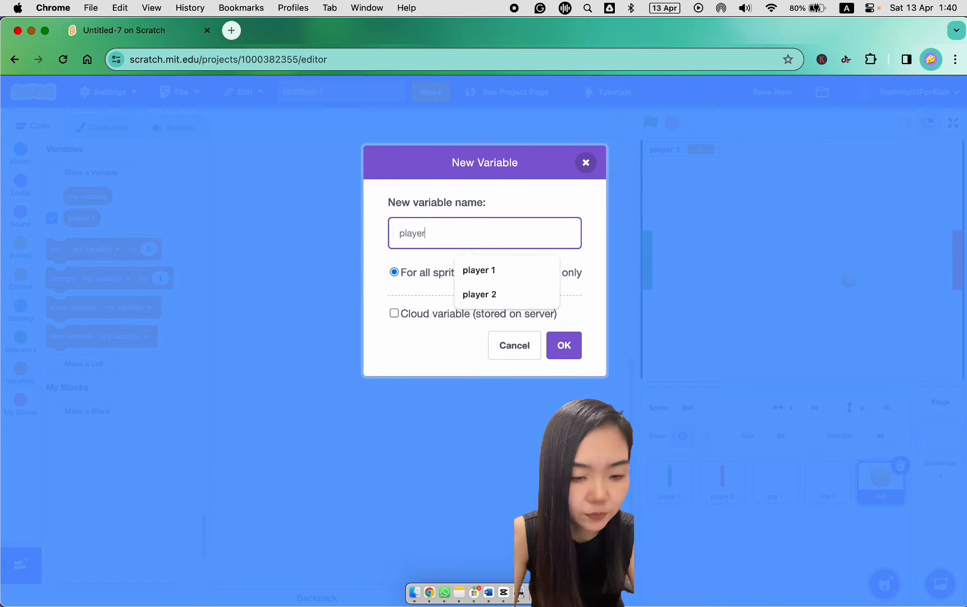
- Script the ball to go to x 0, y 0, point in random direction 0 to 360, and move 8 steps forever
left_click(514, 345)
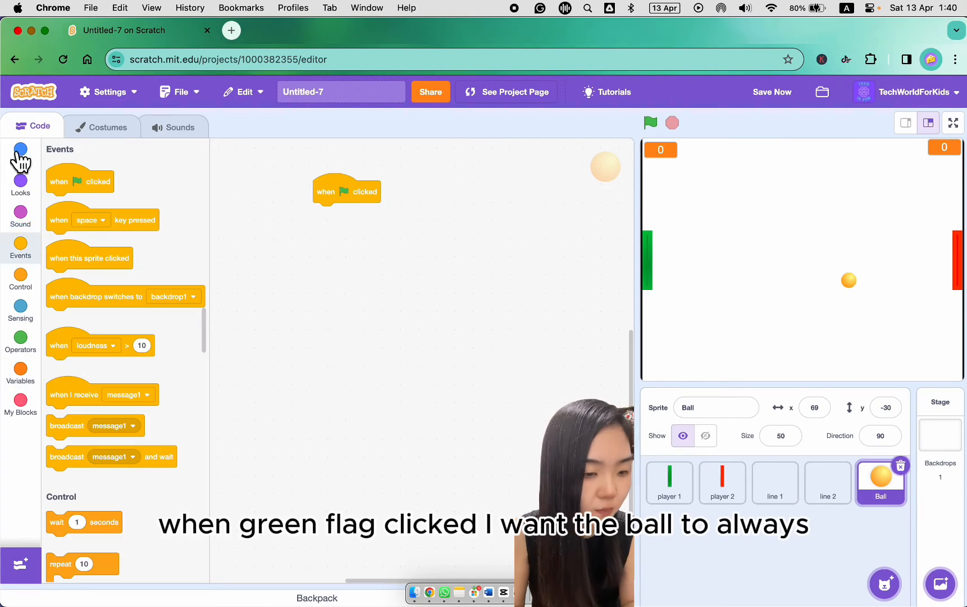
left_click(20, 153)
type("360")
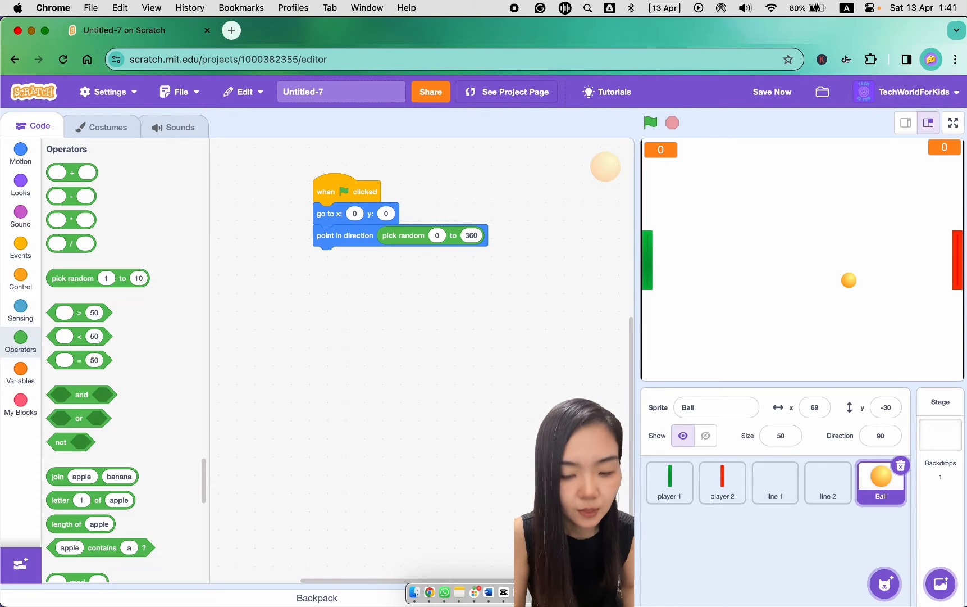
left_click(20, 309)
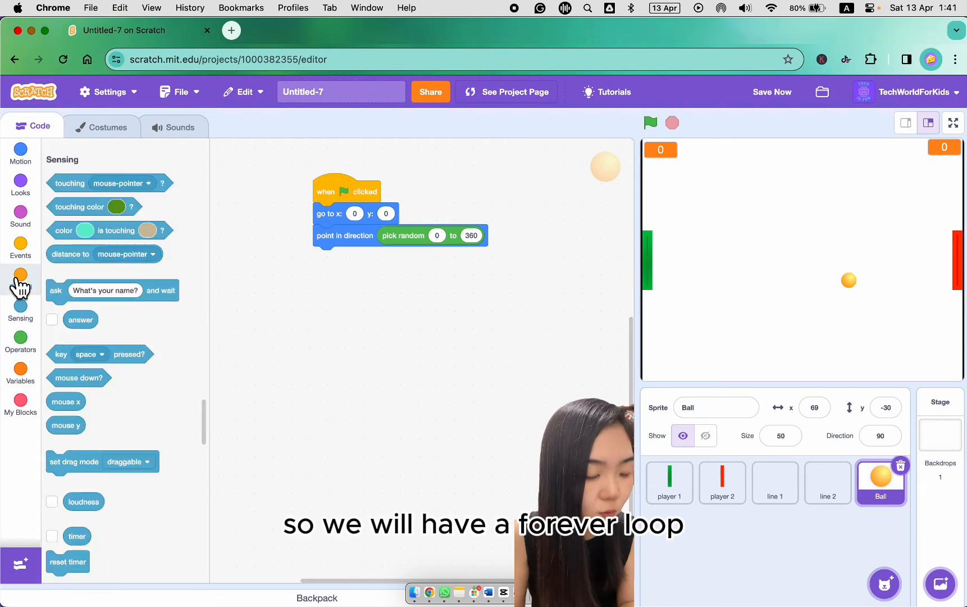
left_click(20, 279)
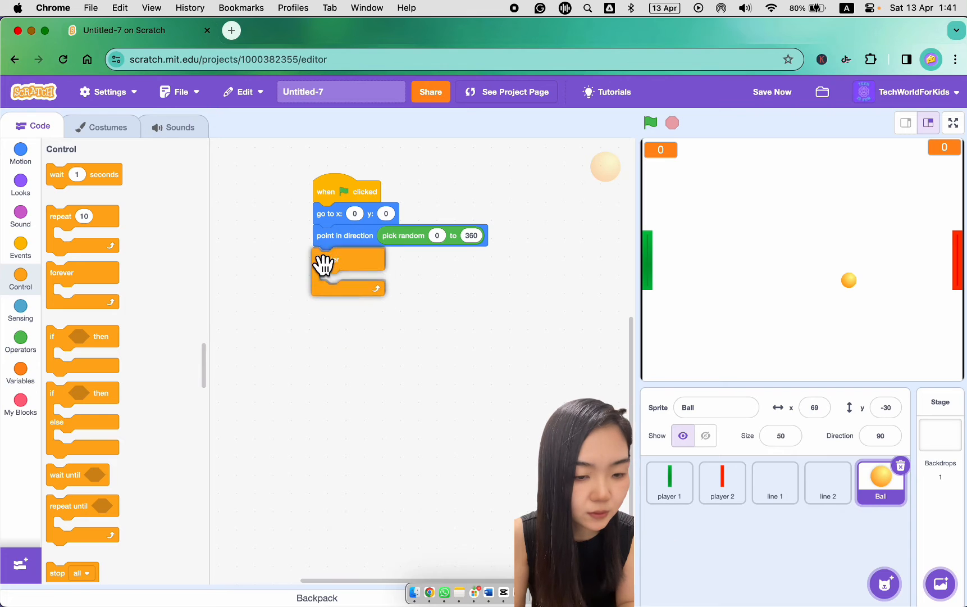
left_click(20, 153)
type("8")
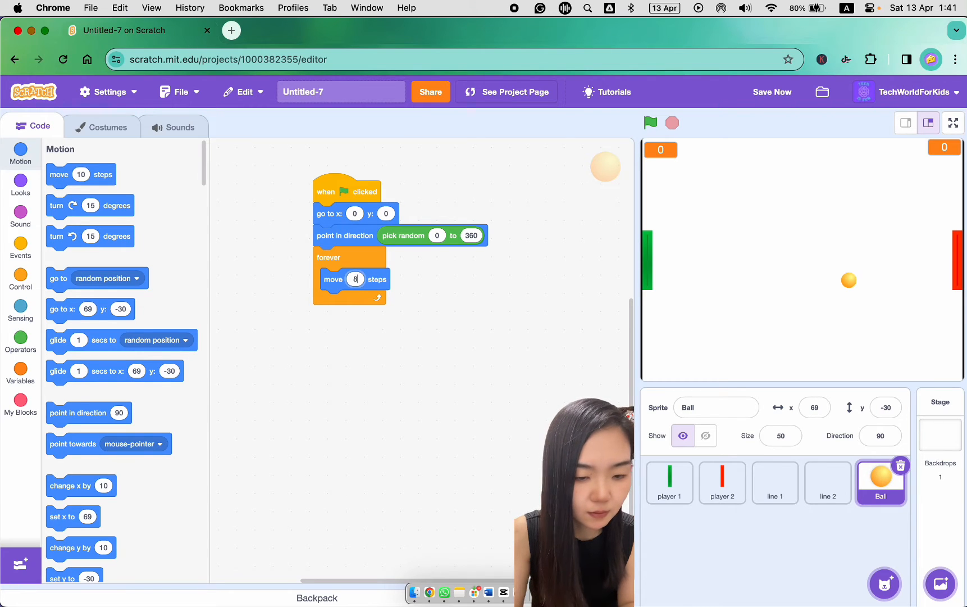
scroll("down", 3)
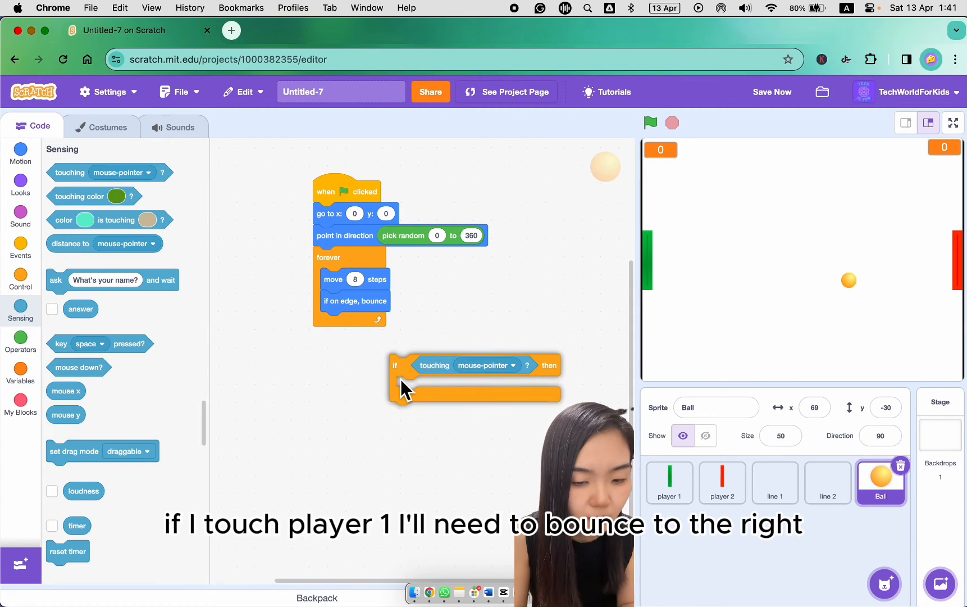
- Add an if touching player 1 check that points the ball in a random direction 60 to 120
left_click(485, 364)
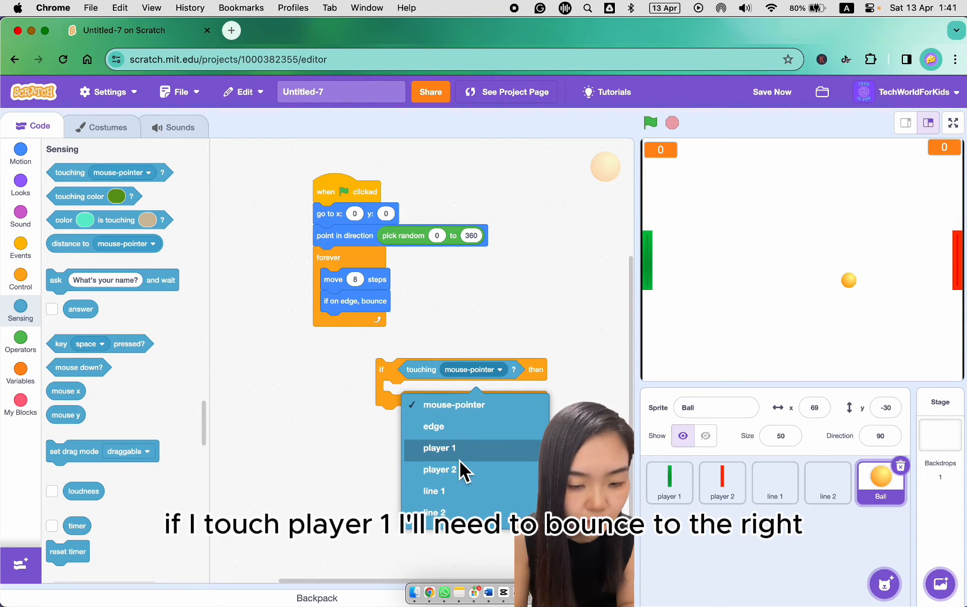
left_click(438, 449)
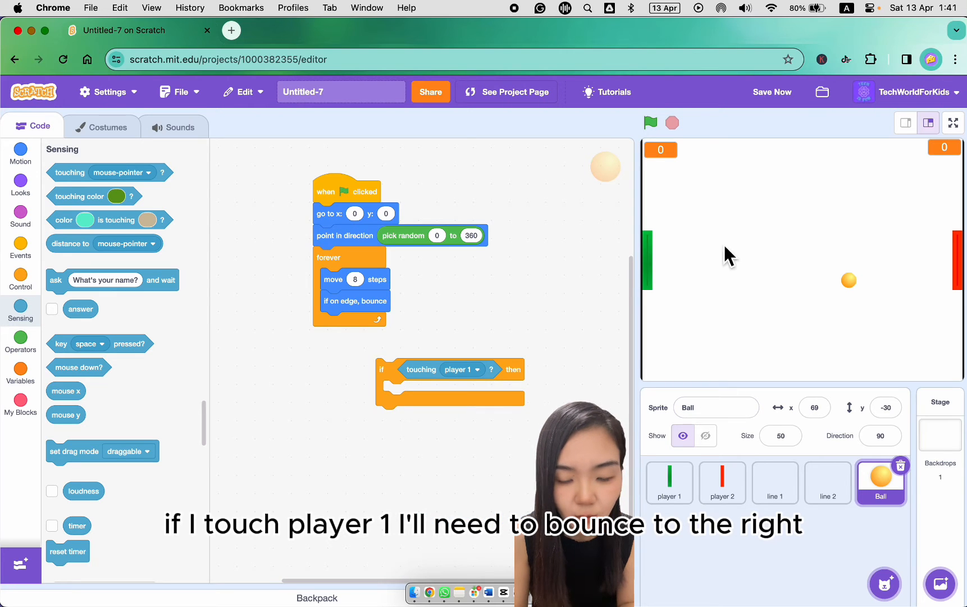
left_click(880, 435)
type("121")
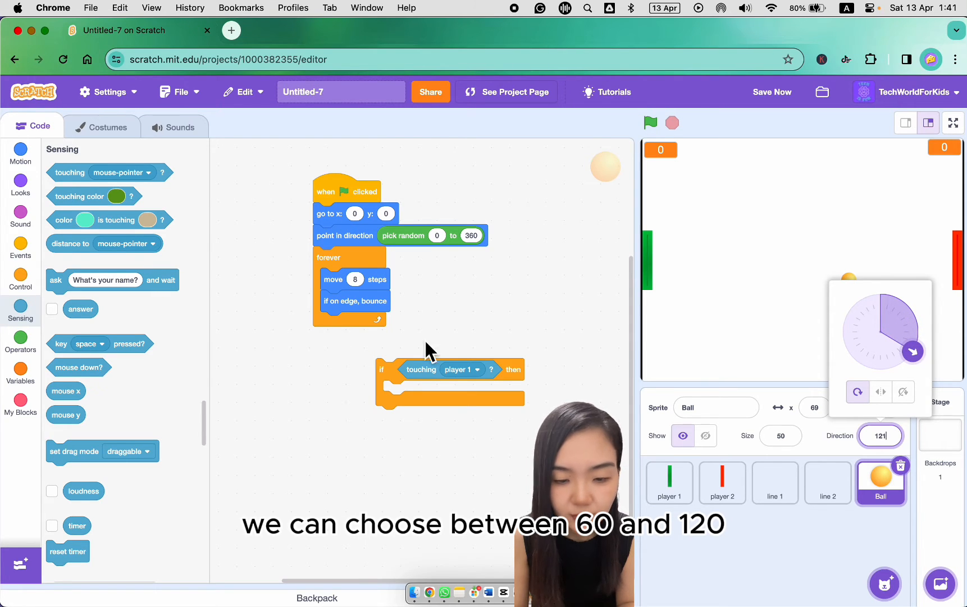
left_click(20, 182)
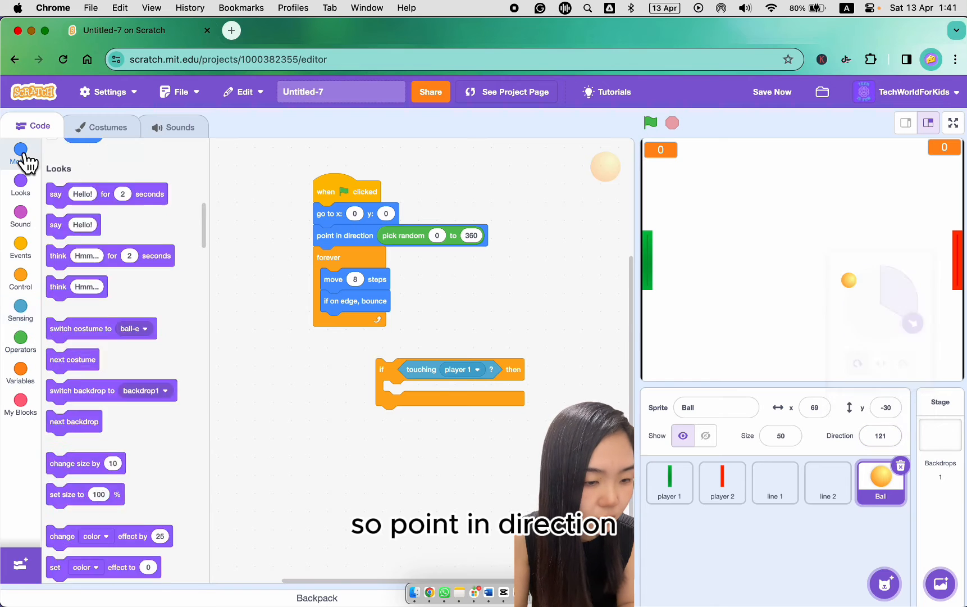
left_click(20, 152)
type("120")
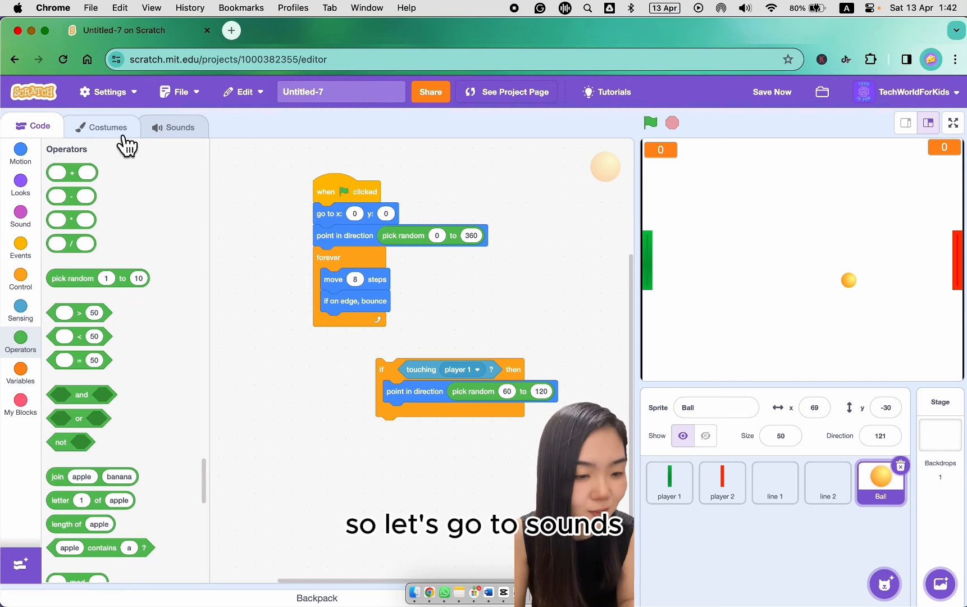
- Add the Ping Pong Hit sound from Sports to the ball sprite
left_click(173, 127)
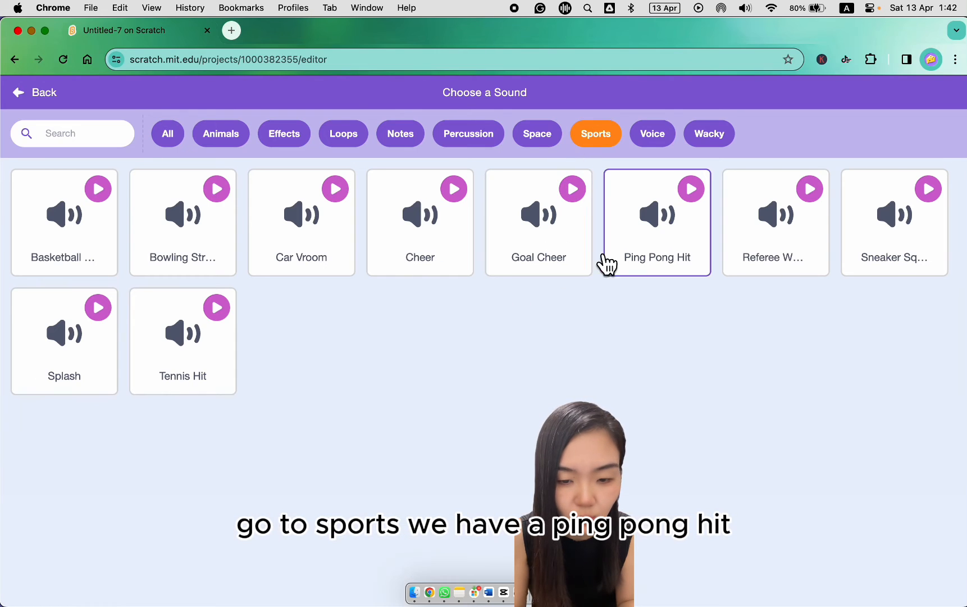
left_click(656, 222)
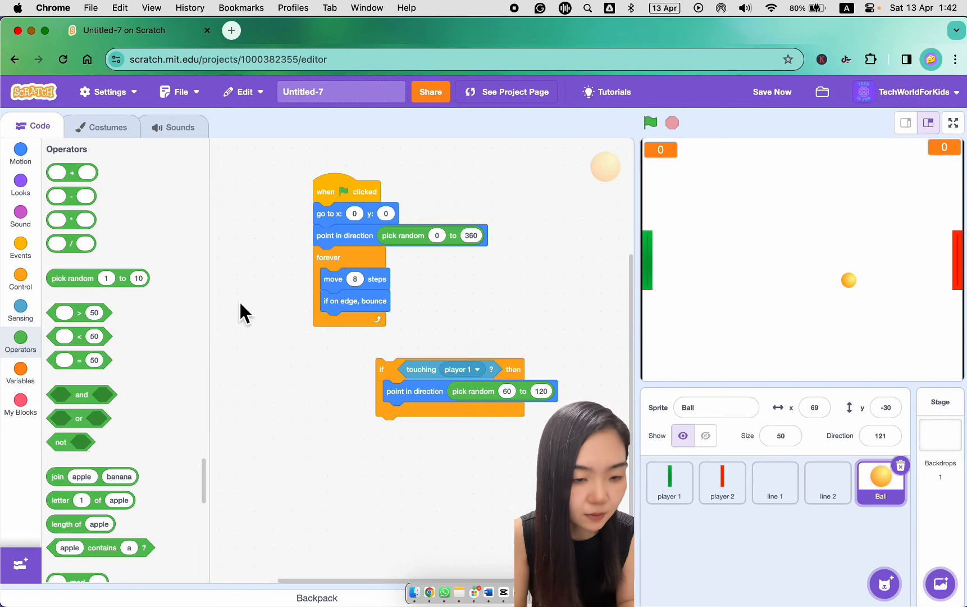
left_click(21, 213)
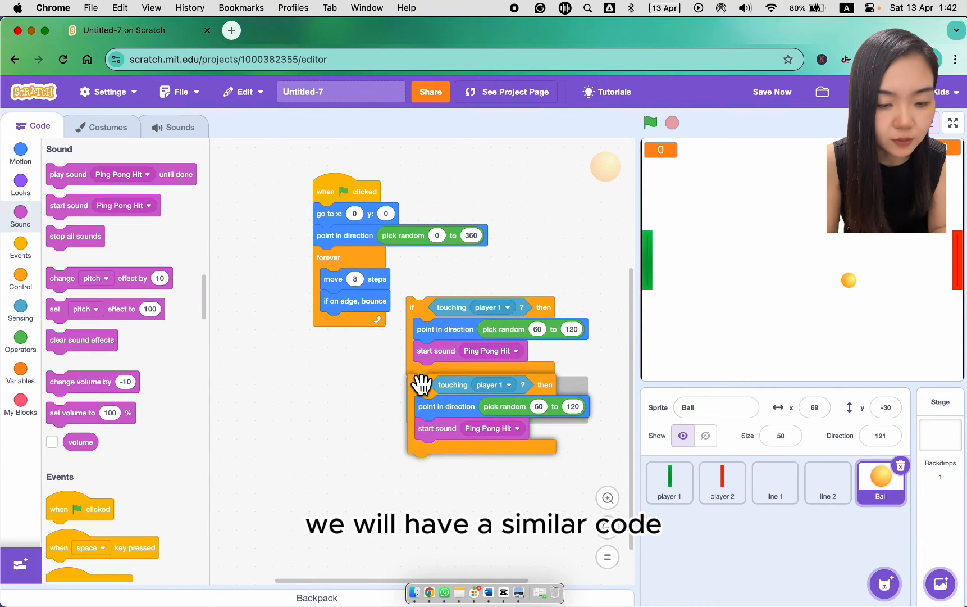
- Make the copied check touch player 2, aiming -60 to -120, and place both checks in the forever loop
left_click(506, 385)
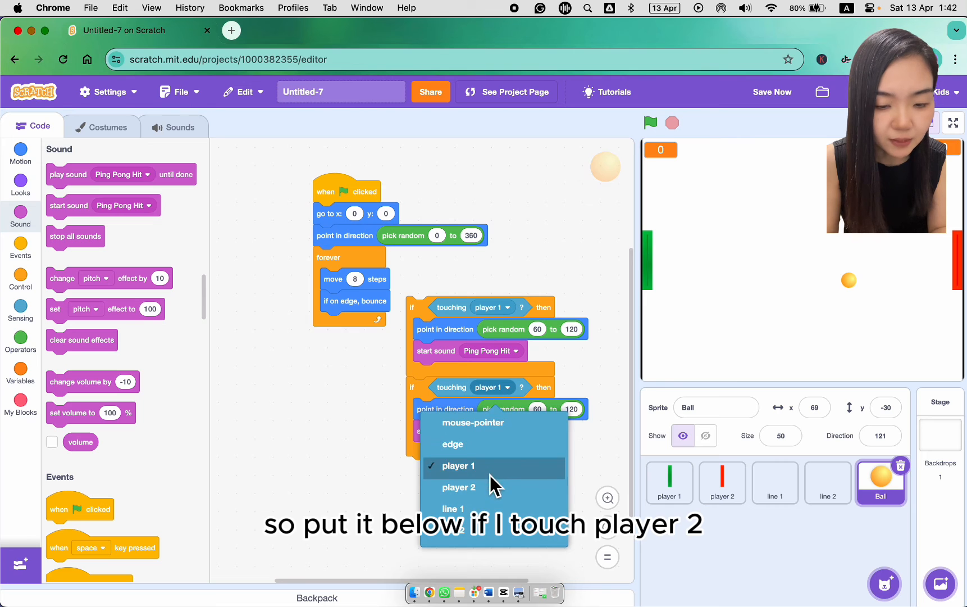
left_click(458, 487)
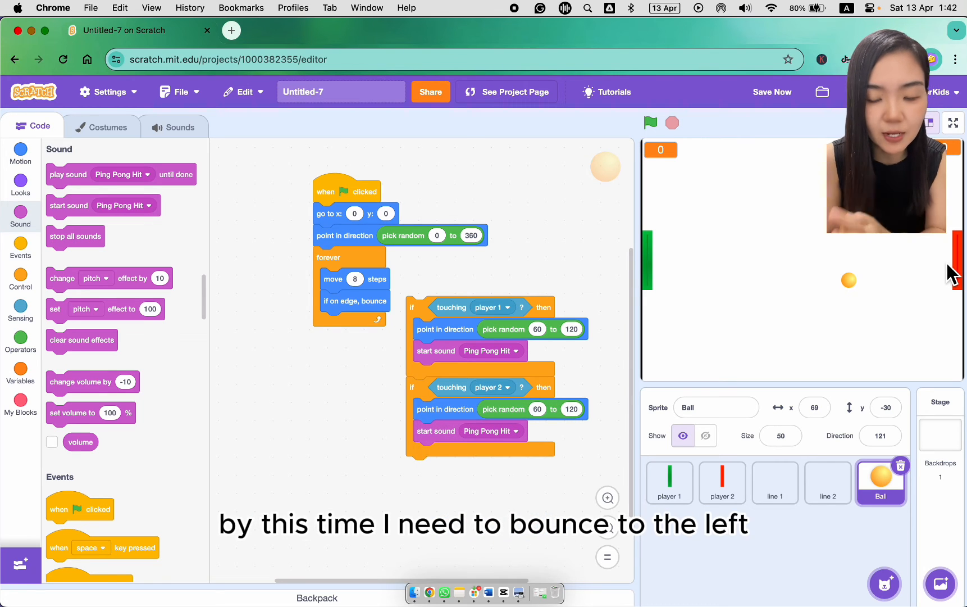
left_click(881, 436)
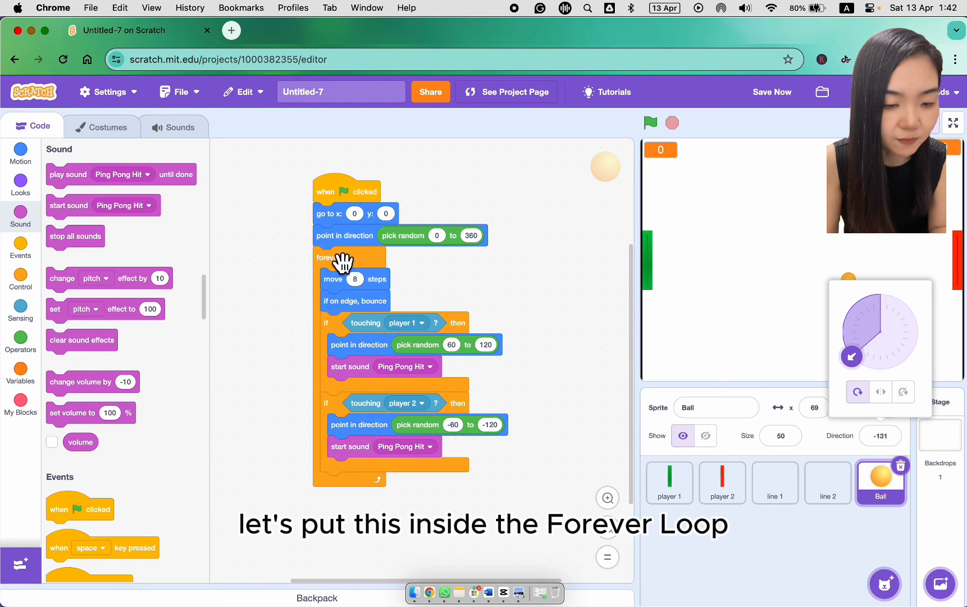
mouse_move(653, 227)
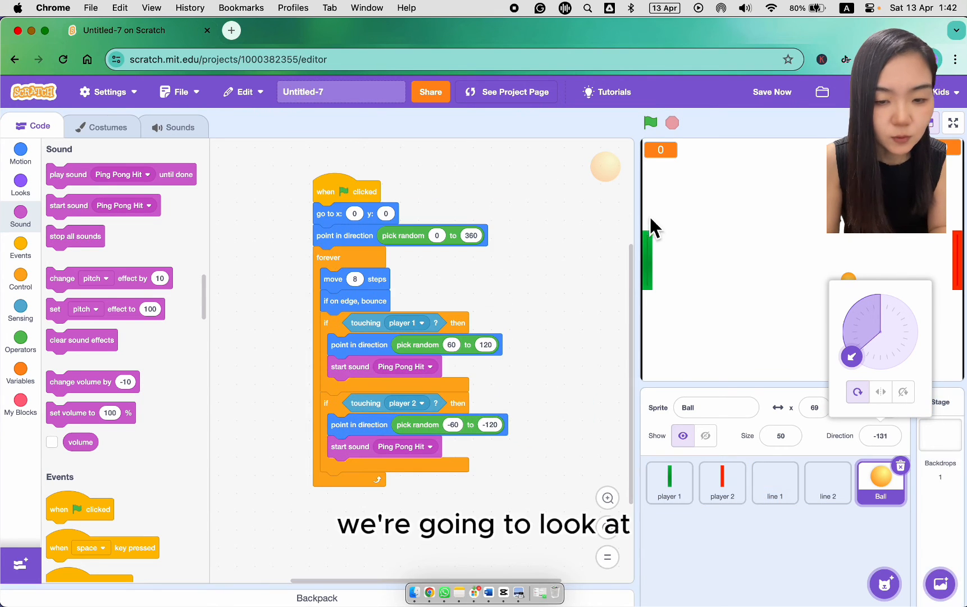
mouse_move(641, 364)
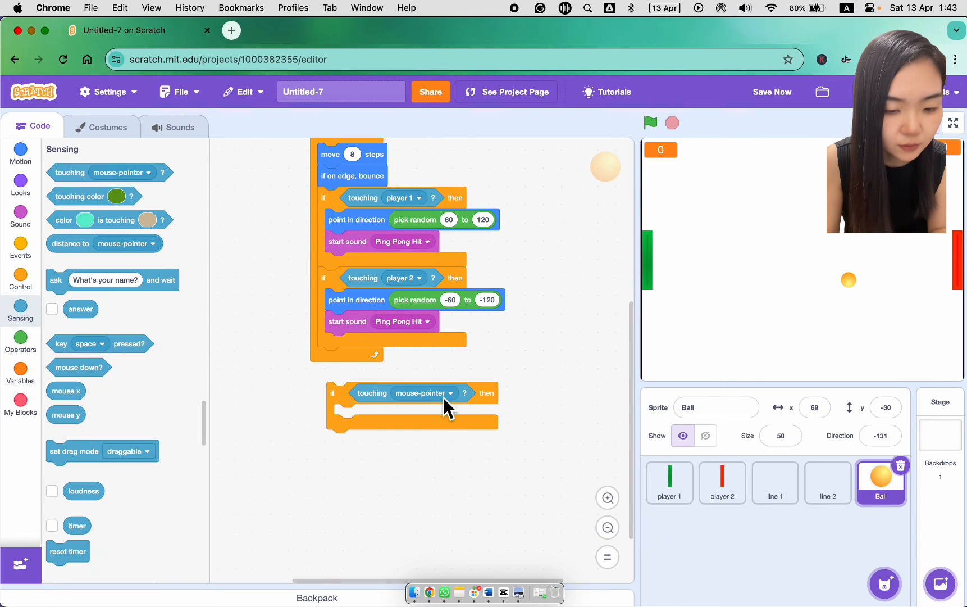
- On touching line 1, change player 2 by 1, go to x:0 y:0 and point between 60 and 120
left_click(423, 394)
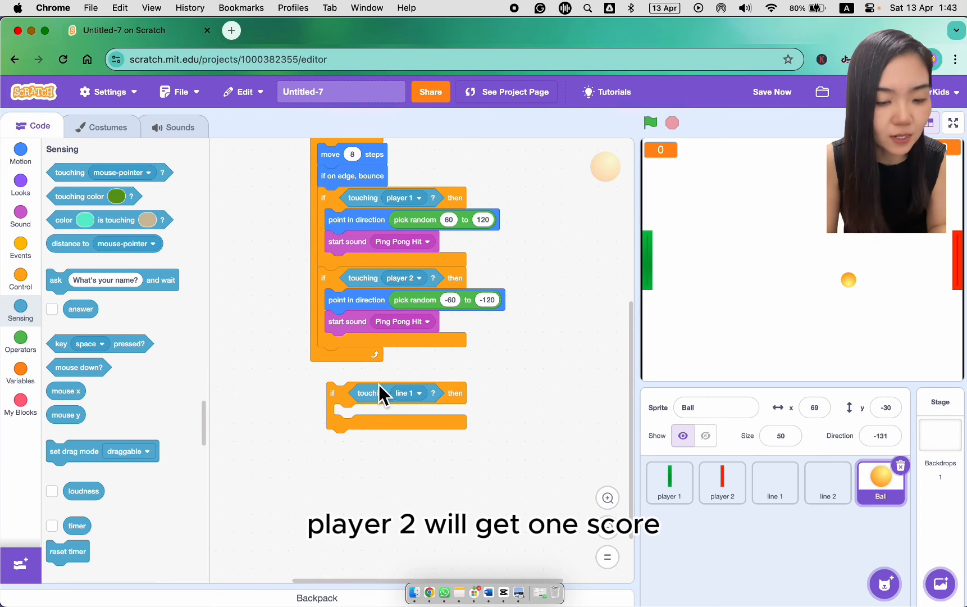
left_click(19, 374)
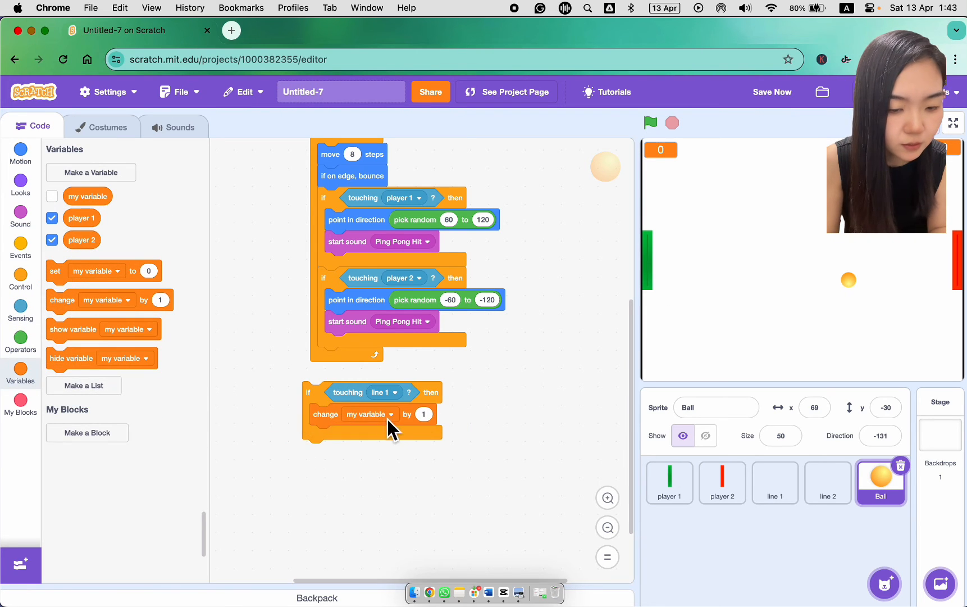
left_click(21, 153)
type("0")
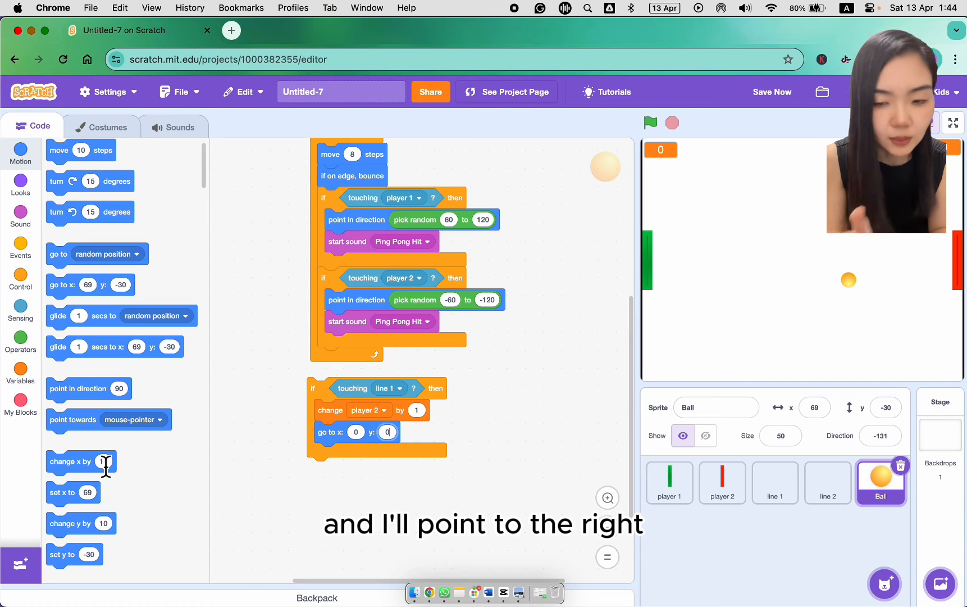
mouse_move(59, 388)
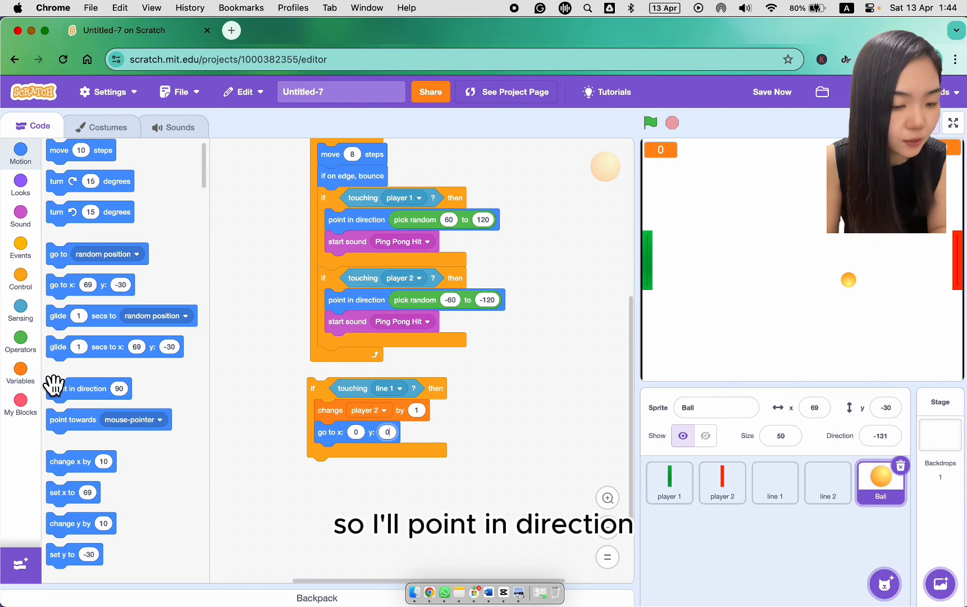
left_click(20, 344)
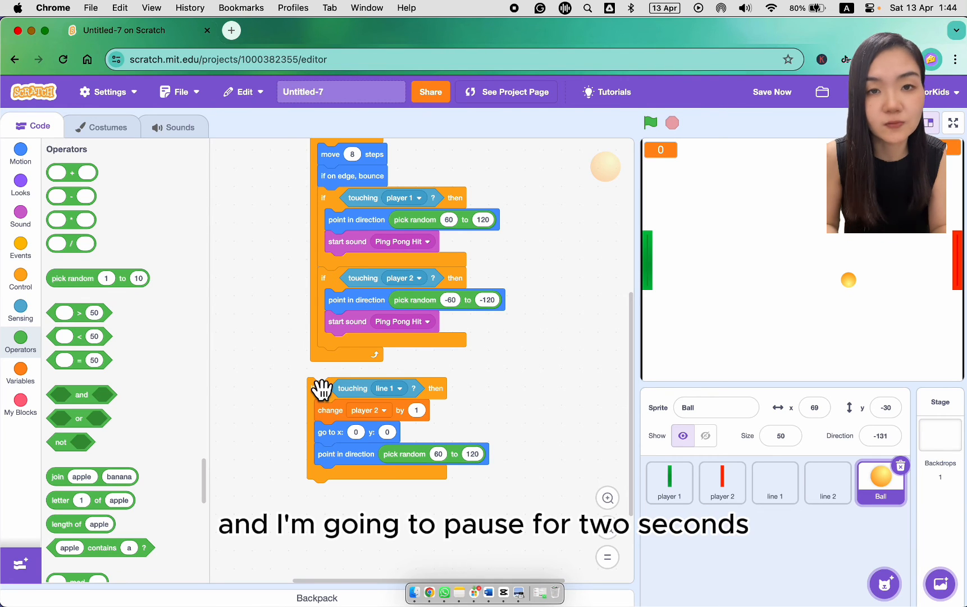
mouse_move(206, 386)
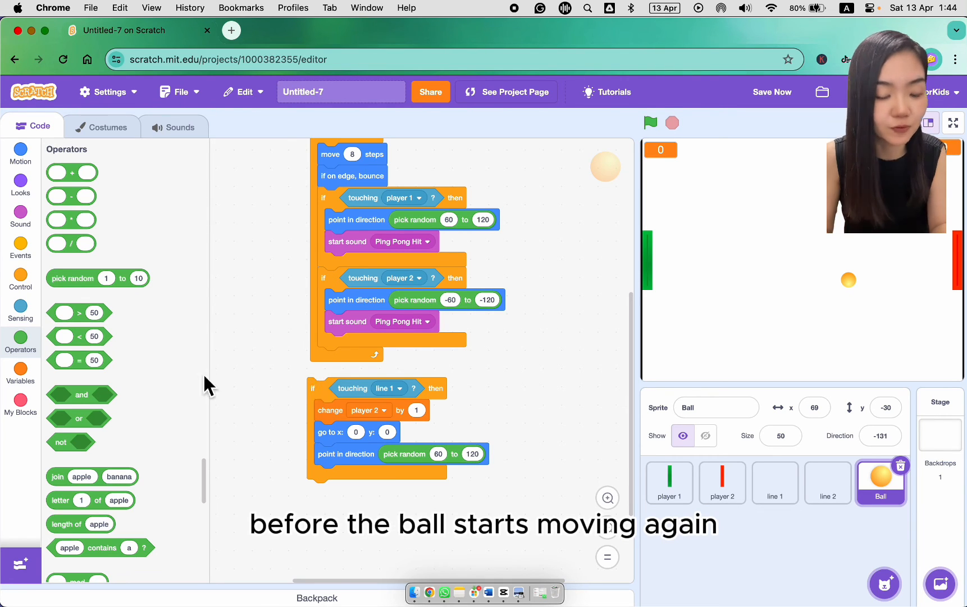
left_click(20, 183)
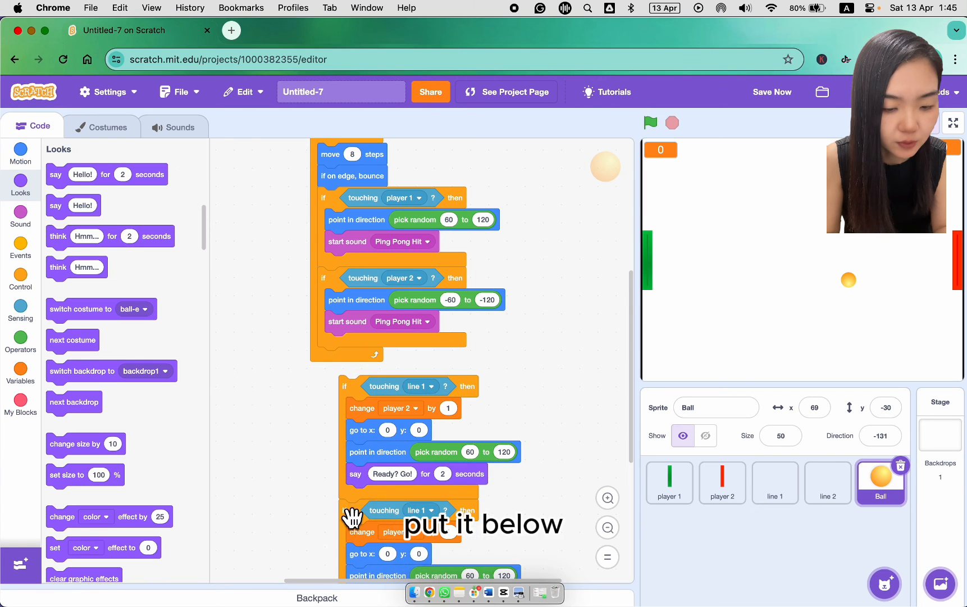
- Say 'Ready? Go!' for 2 seconds and make the duplicated check touch line 2
left_click(441, 340)
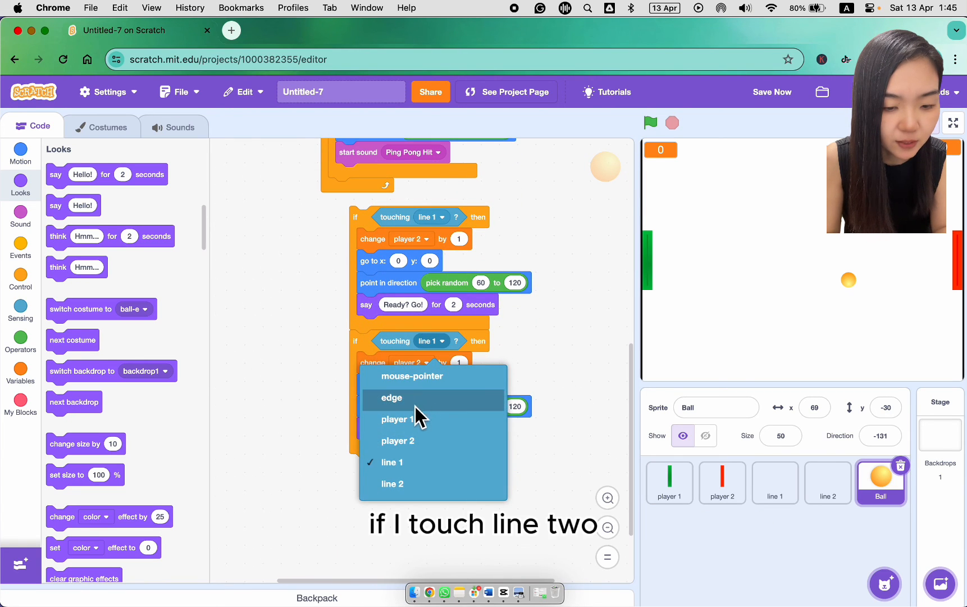
left_click(392, 483)
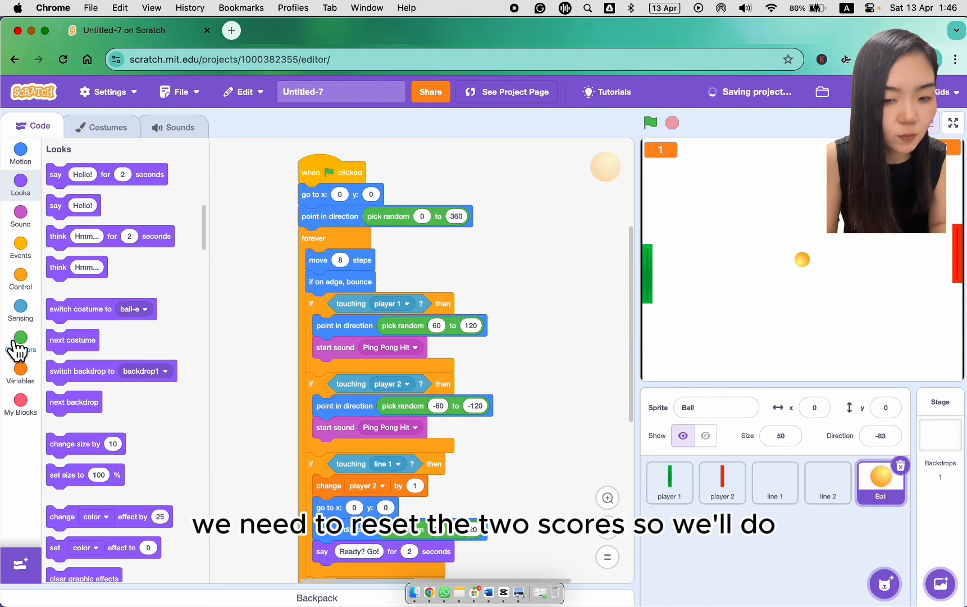
- Set player 1 and player 2 to 0 at the green flag, above the forever loop
left_click(20, 373)
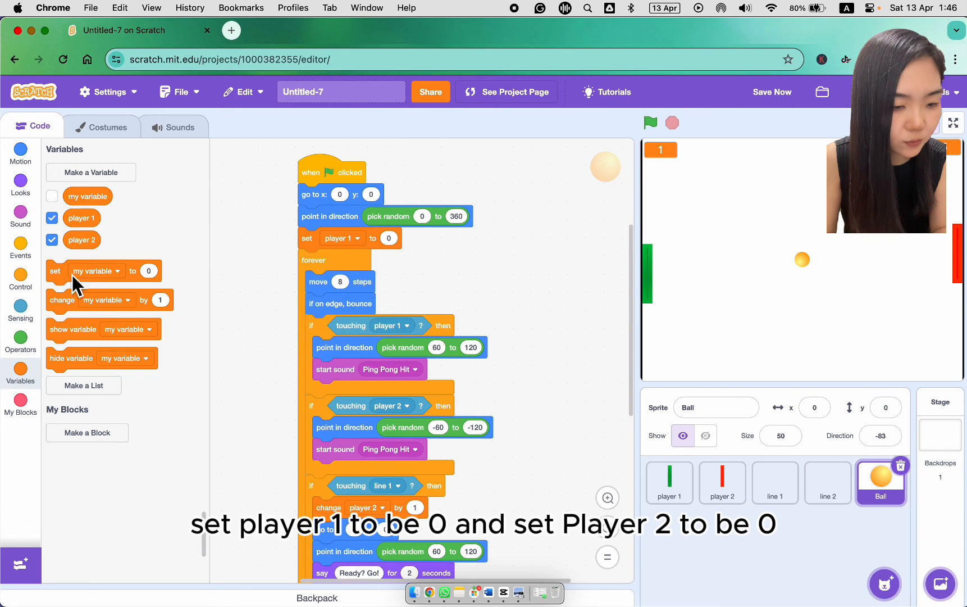
left_click(346, 259)
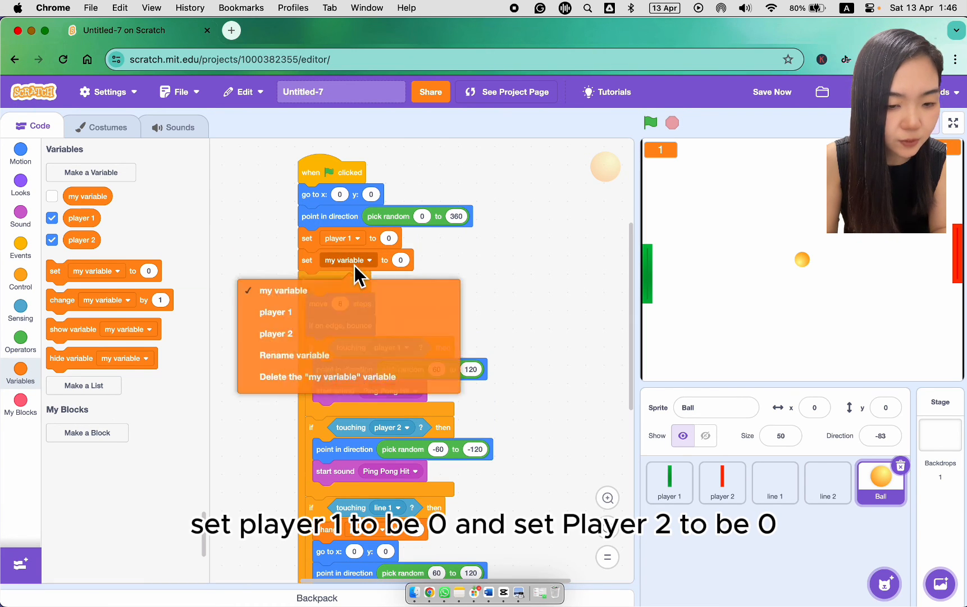
left_click(276, 333)
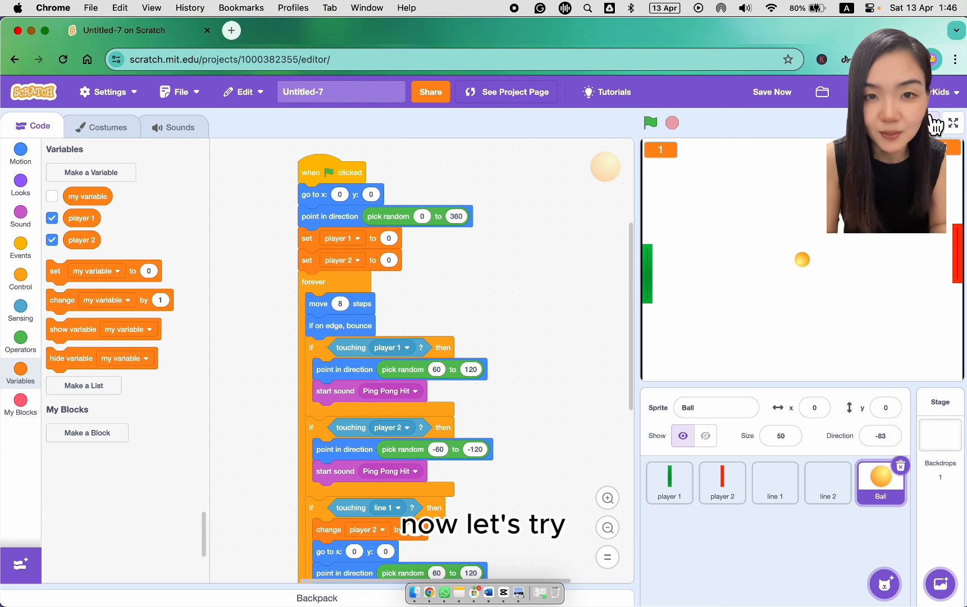